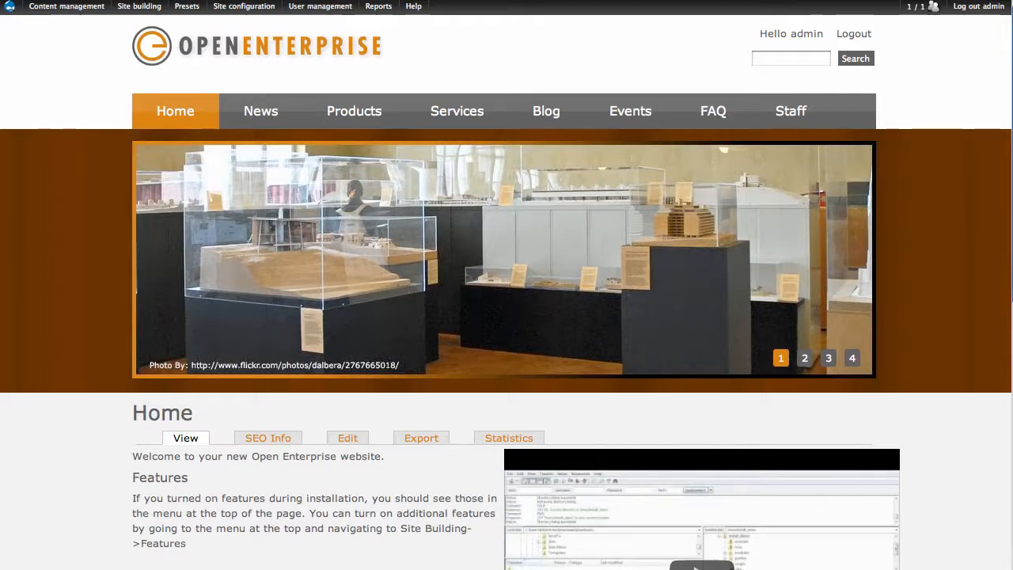
# Step: Flip through the second and third slides of the home slideshow, then reach the content management menu
pyautogui.click(804, 358)
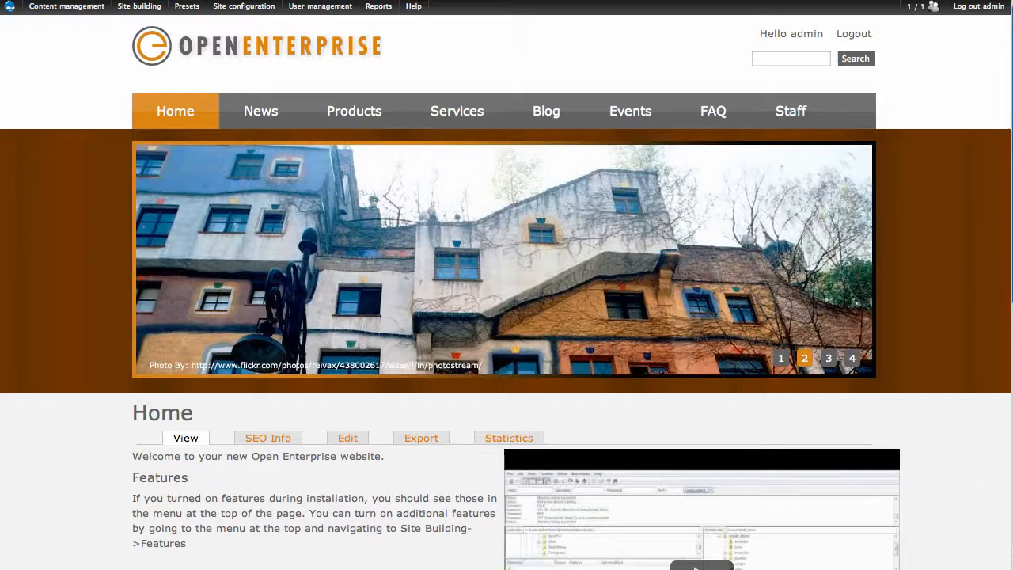
pyautogui.click(829, 358)
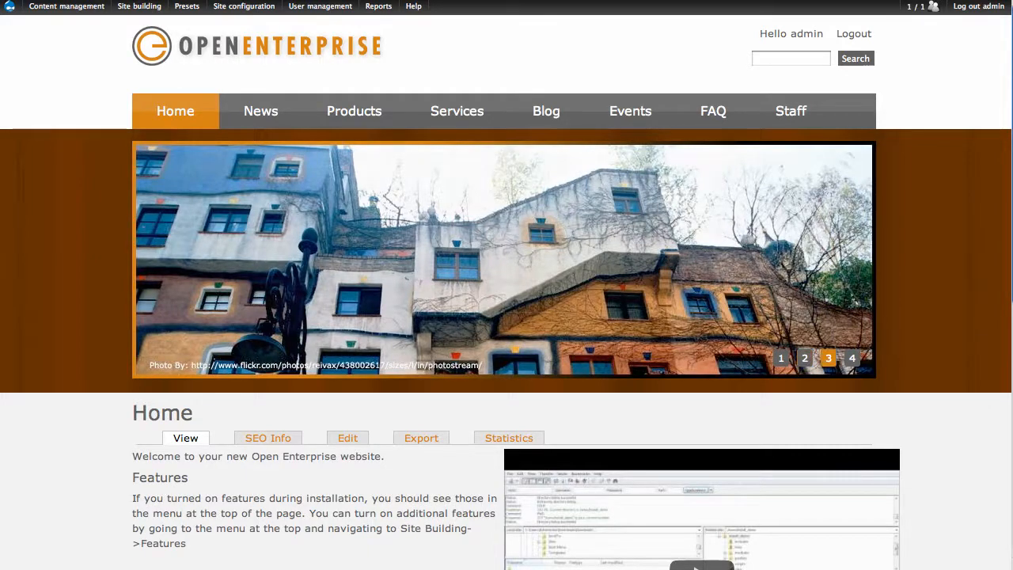
pyautogui.click(782, 357)
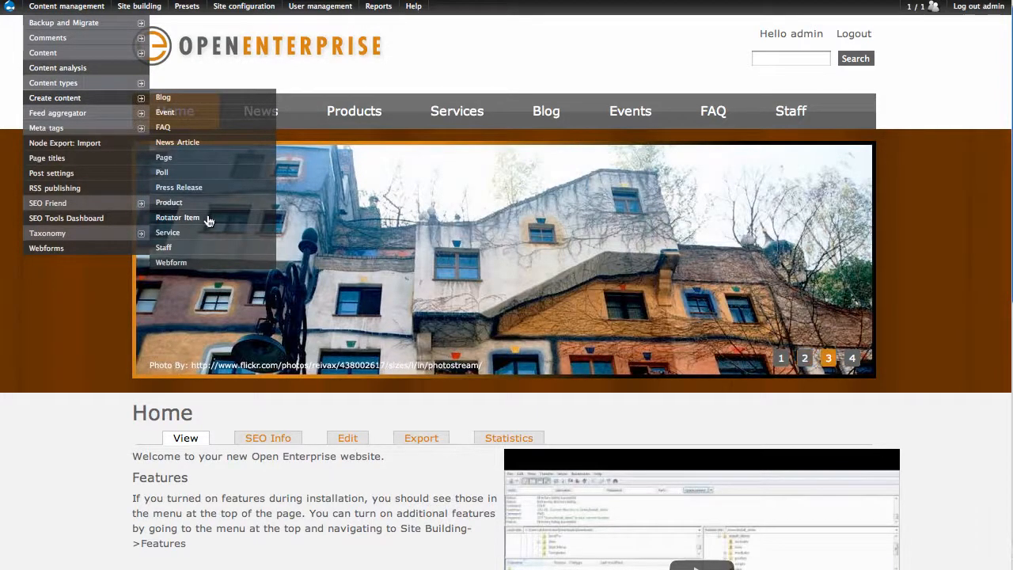
# Step: Create a rotator item named Taxi with the uploaded taxi.jpg image, then return to the home page
pyautogui.click(178, 219)
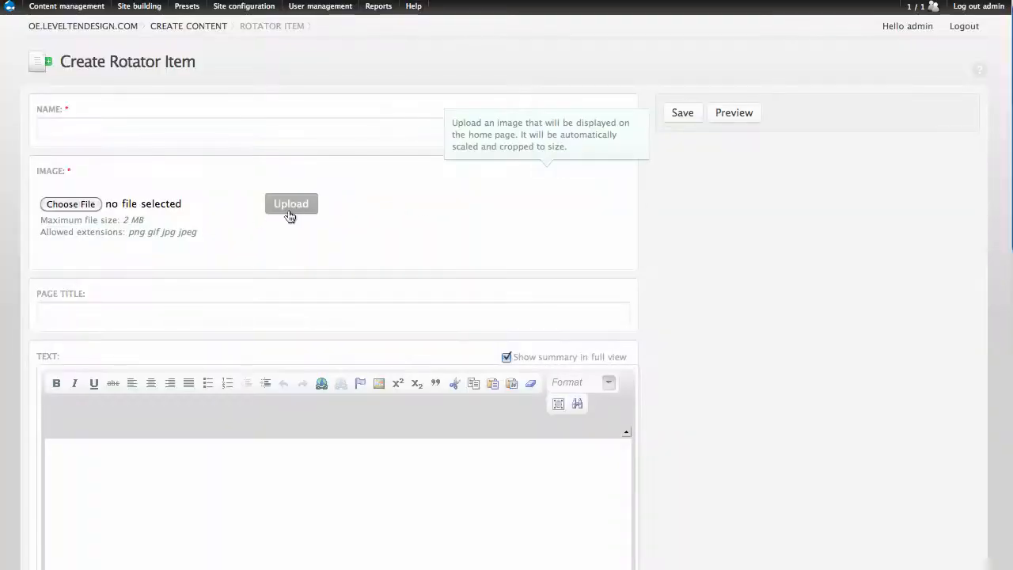
pyautogui.click(70, 203)
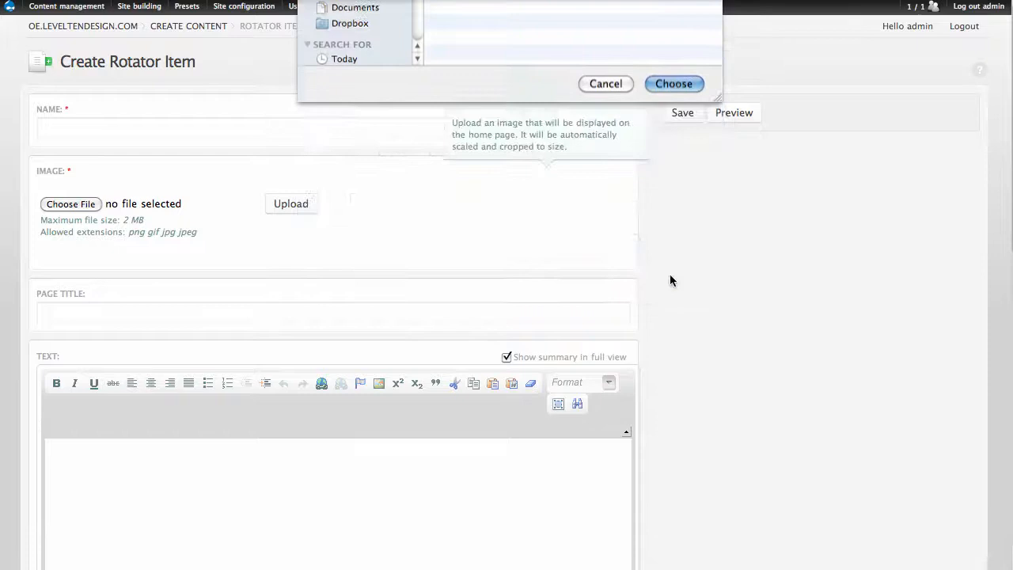
pyautogui.click(675, 82)
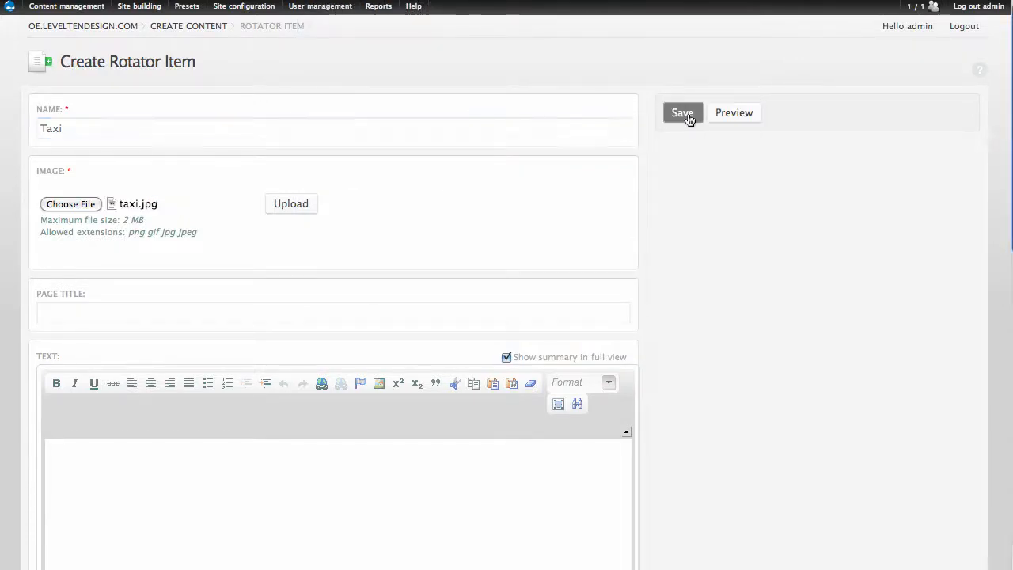
pyautogui.click(682, 113)
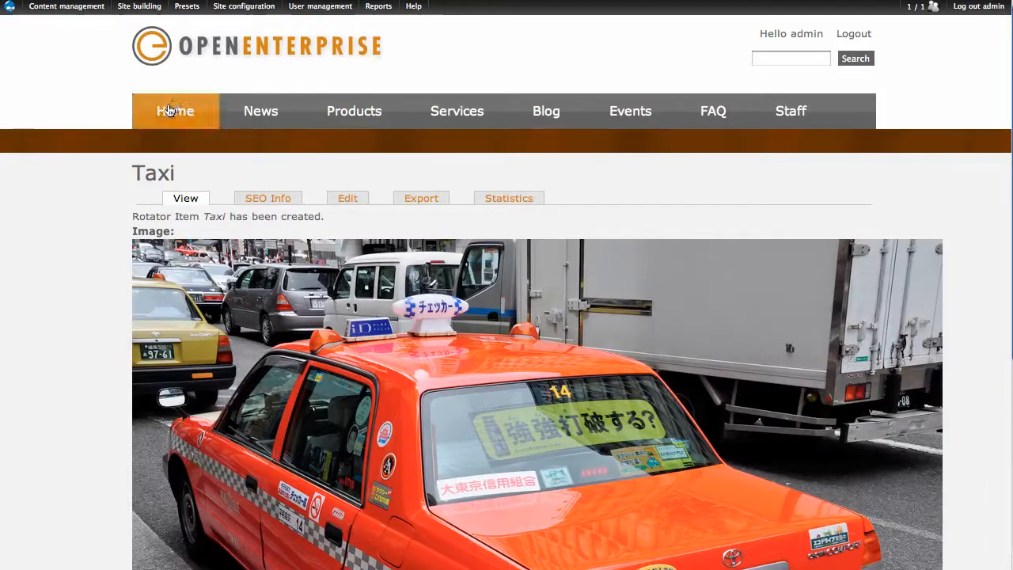
pyautogui.moveTo(114, 115)
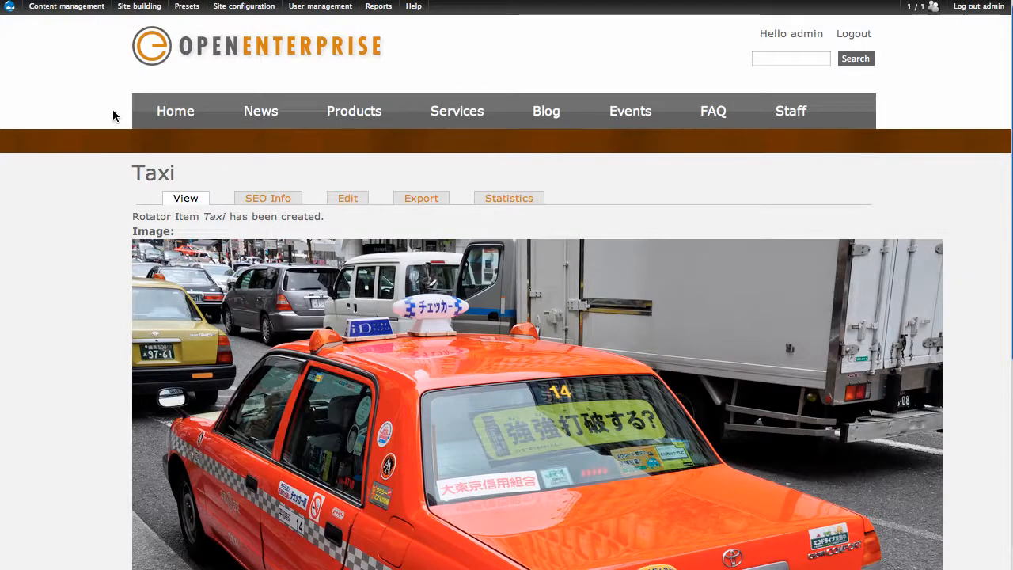
pyautogui.click(174, 110)
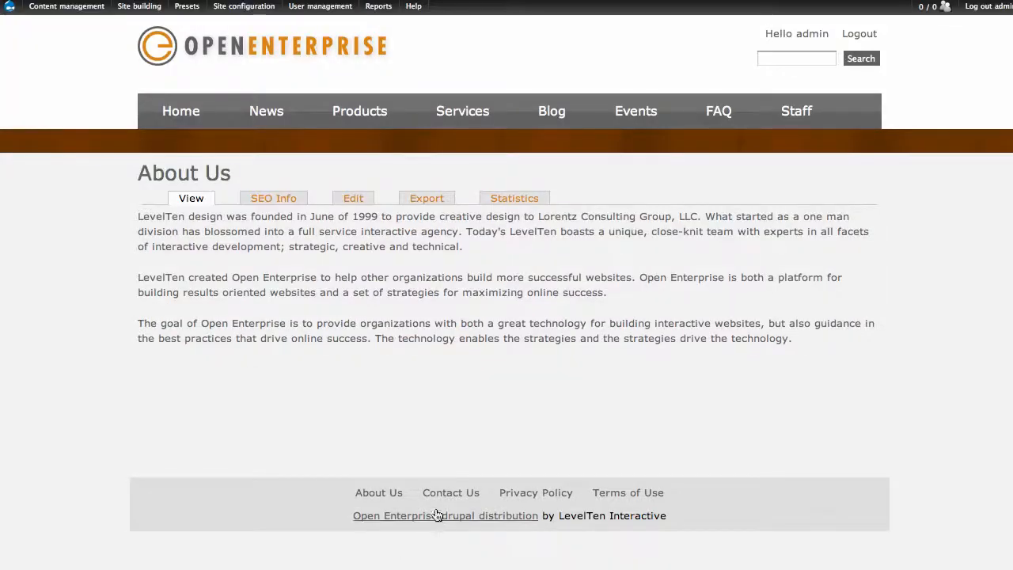
pyautogui.moveTo(535, 492)
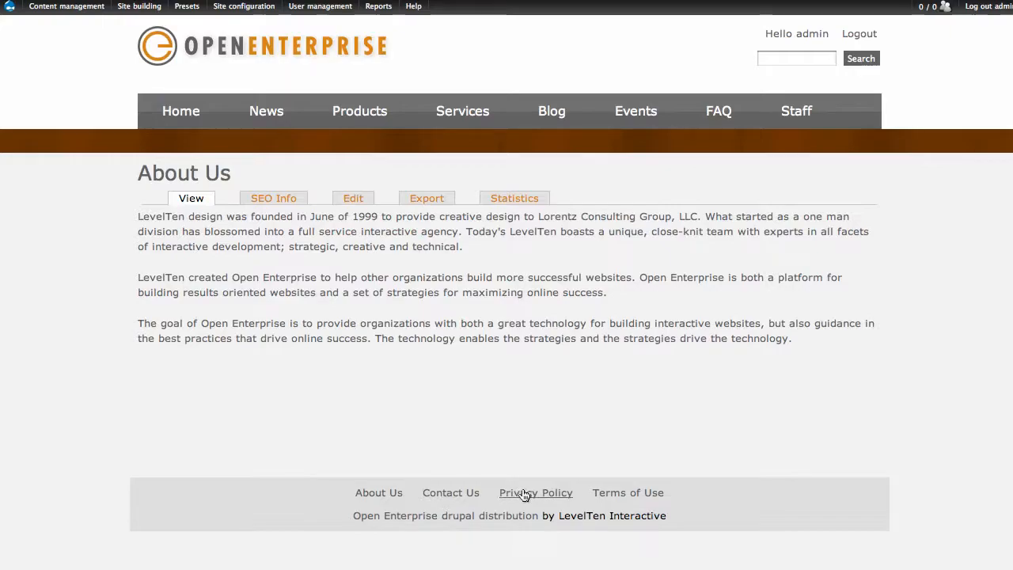
# Step: Read through the Privacy Policy page, then the Terms of Use page, via the footer links
pyautogui.click(535, 492)
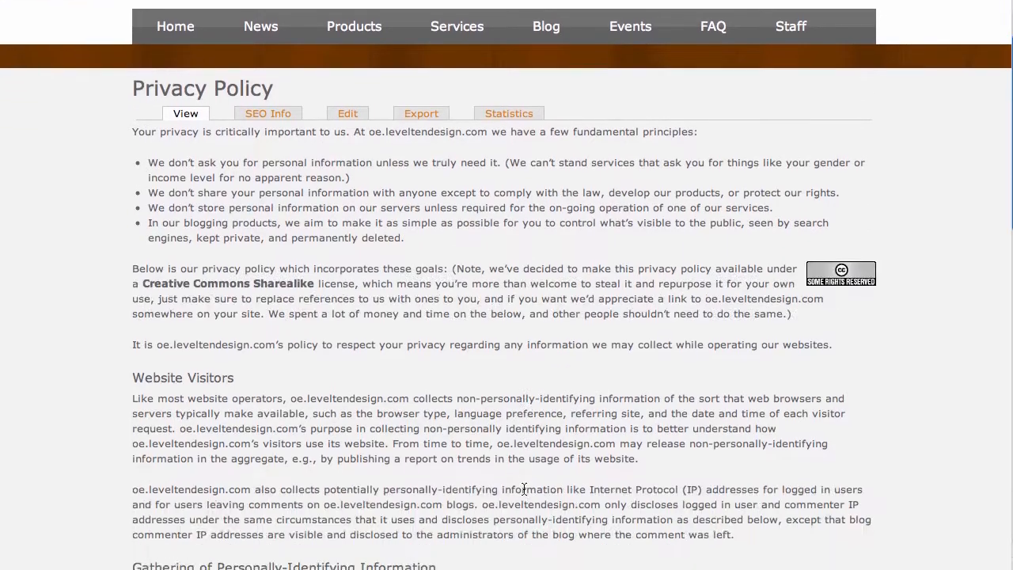
pyautogui.scroll(-3)
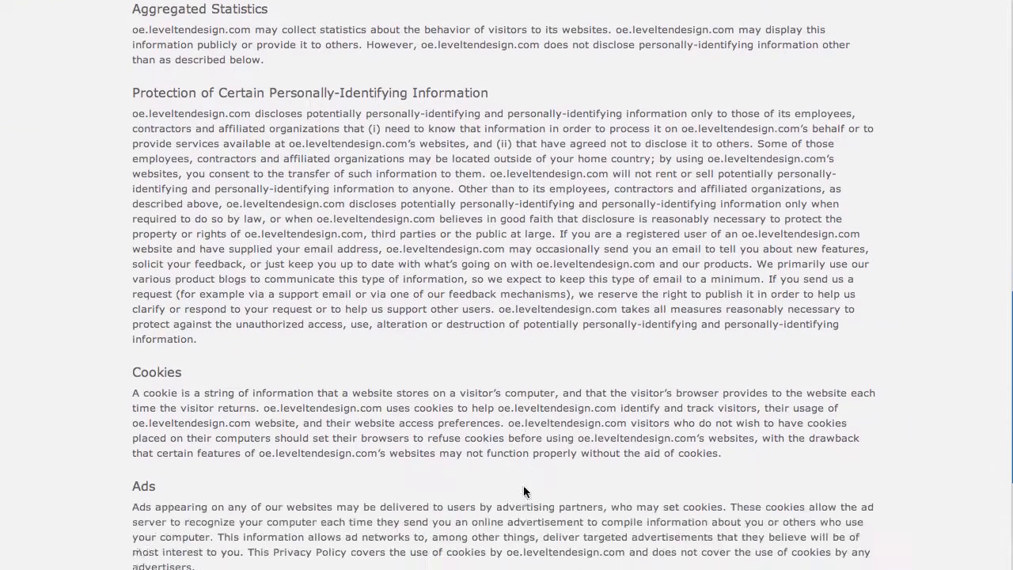
pyautogui.scroll(-3)
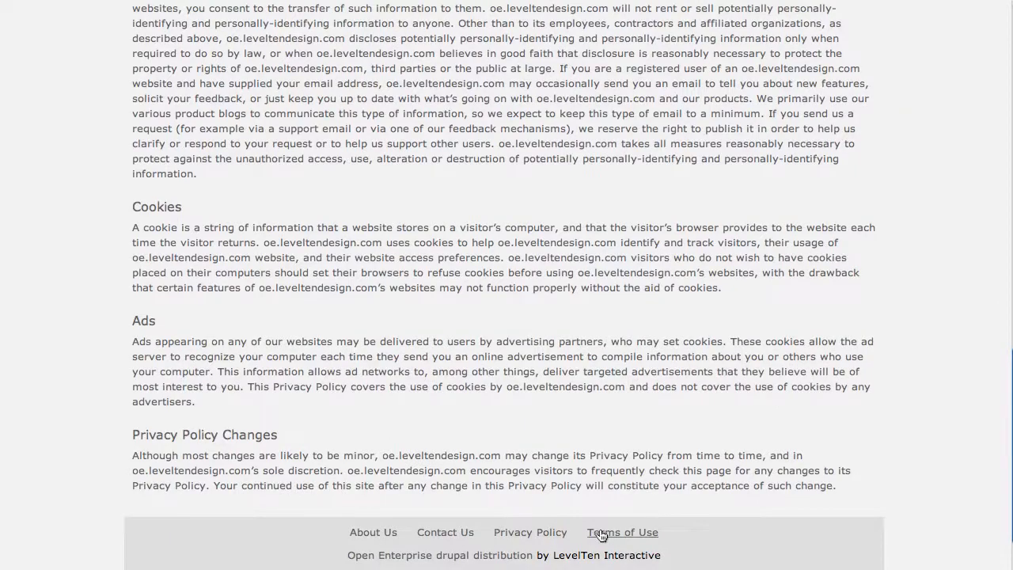
pyautogui.click(622, 532)
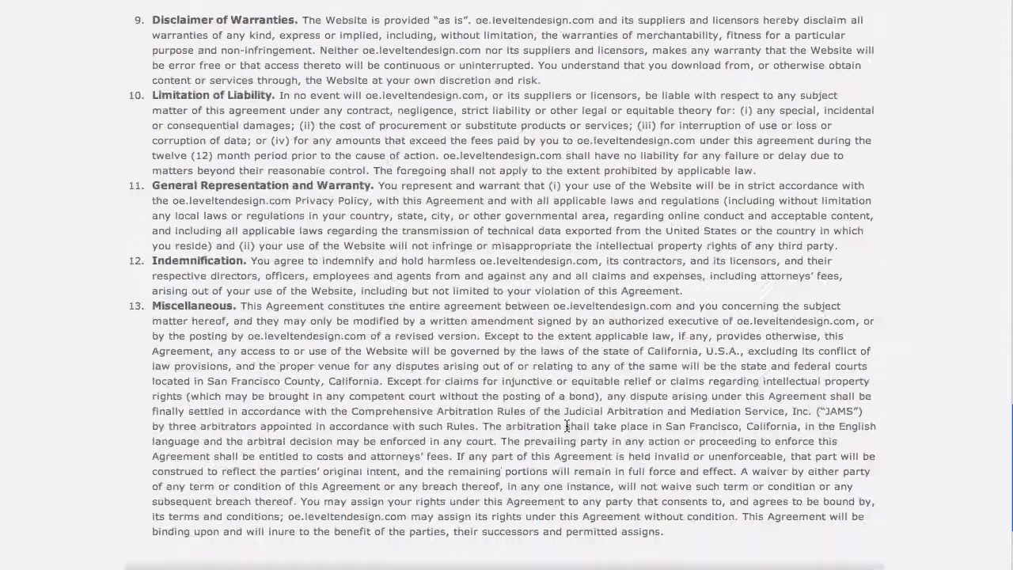
pyautogui.scroll(-3)
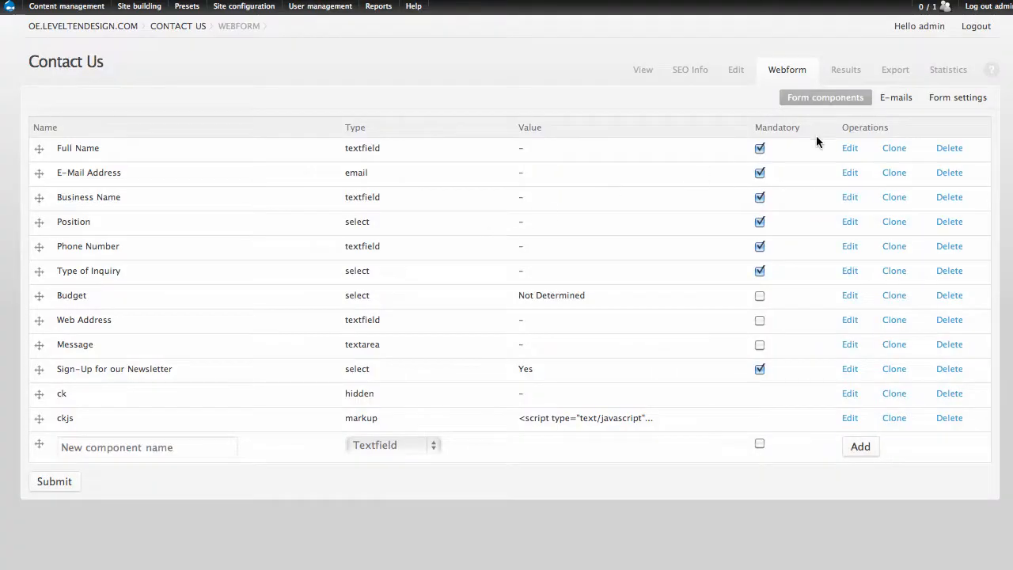
pyautogui.click(896, 98)
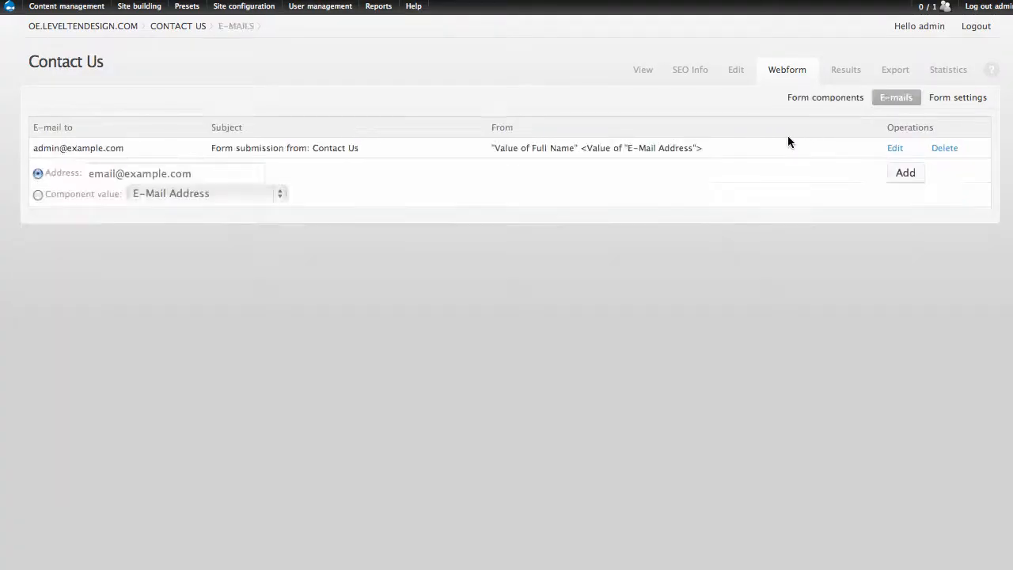
pyautogui.click(174, 173)
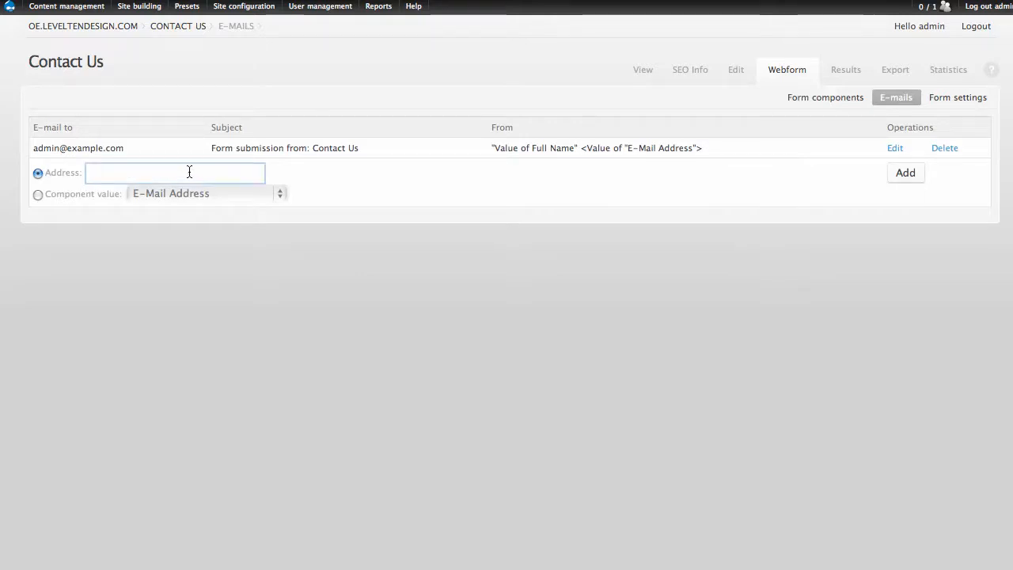
pyautogui.moveTo(125, 90)
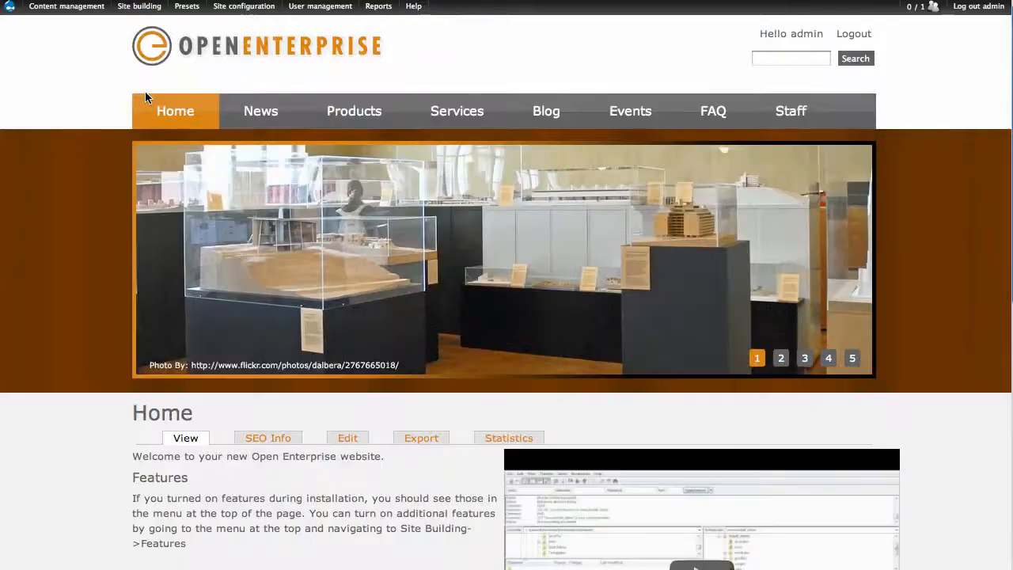
# Step: Add the LevelTen Twitter account to the admin's account
pyautogui.scroll(-3)
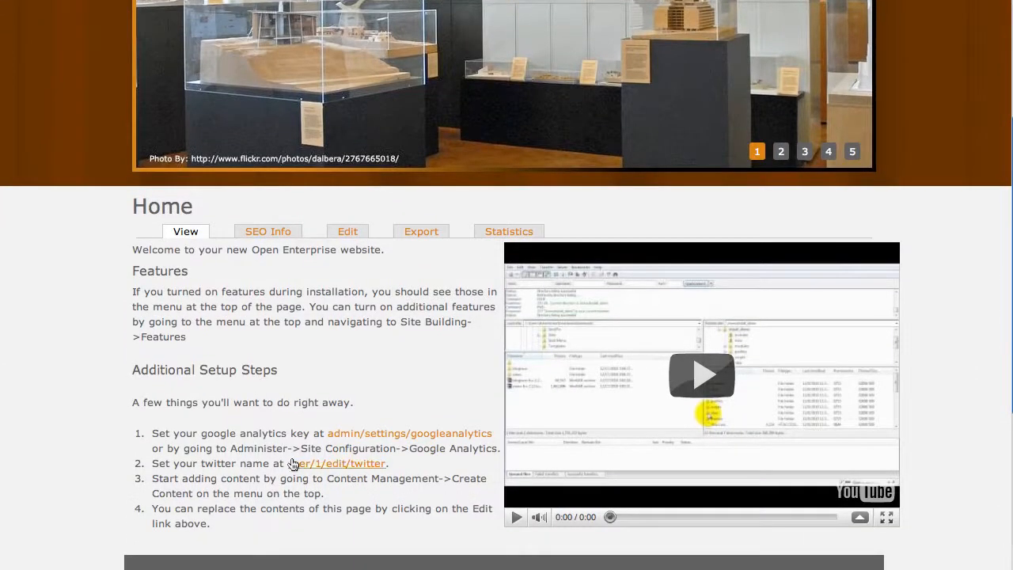
pyautogui.click(338, 462)
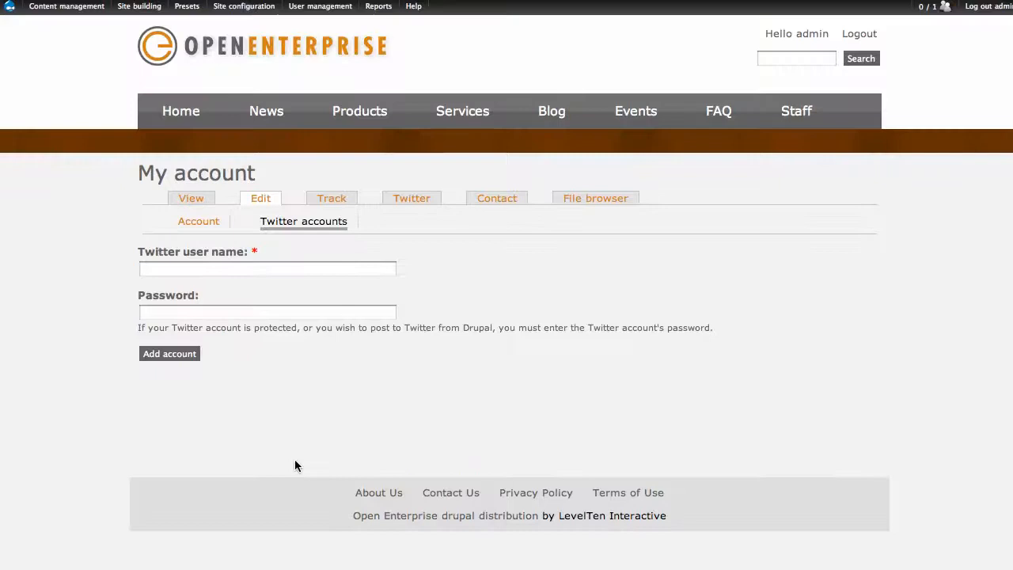
pyautogui.write('level')
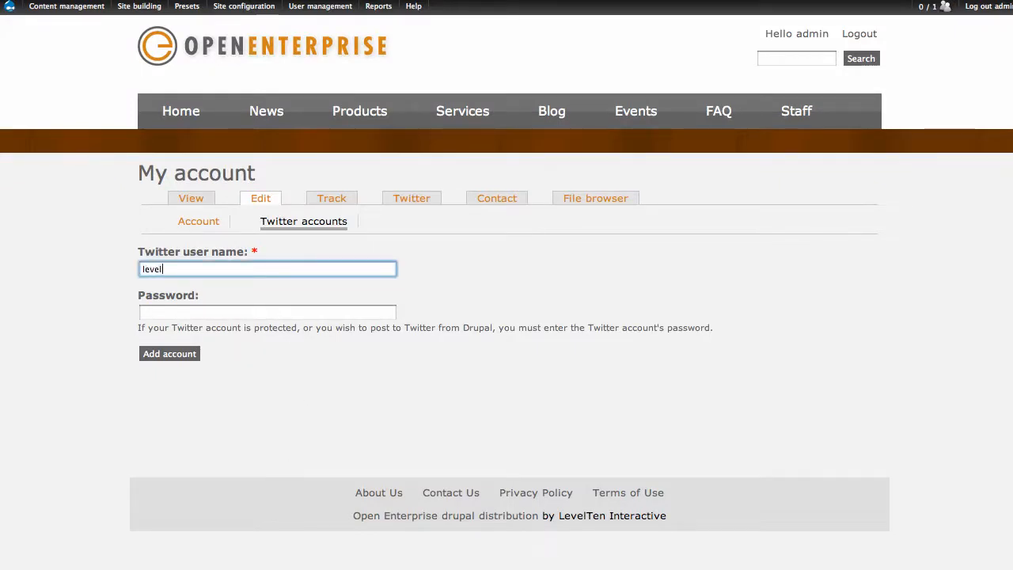
pyautogui.write('ten')
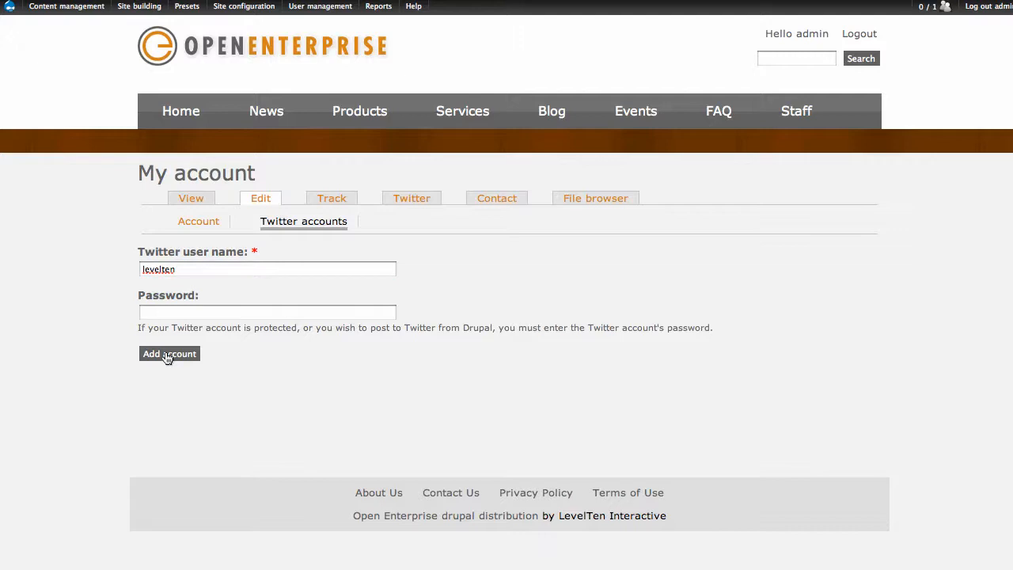
# Step: Return to the home page and browse its welcome text, video and tweets
pyautogui.click(168, 353)
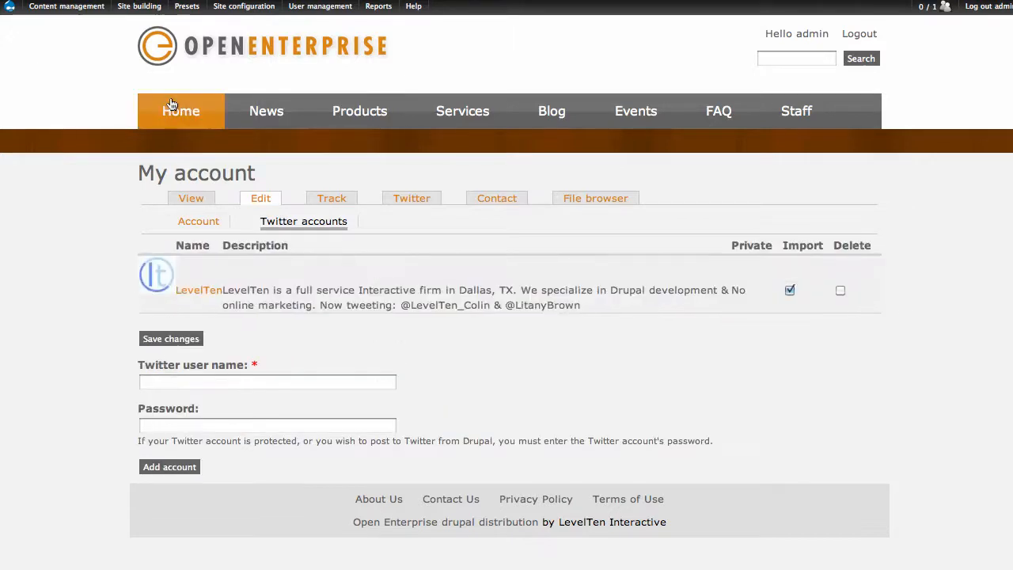
pyautogui.click(180, 111)
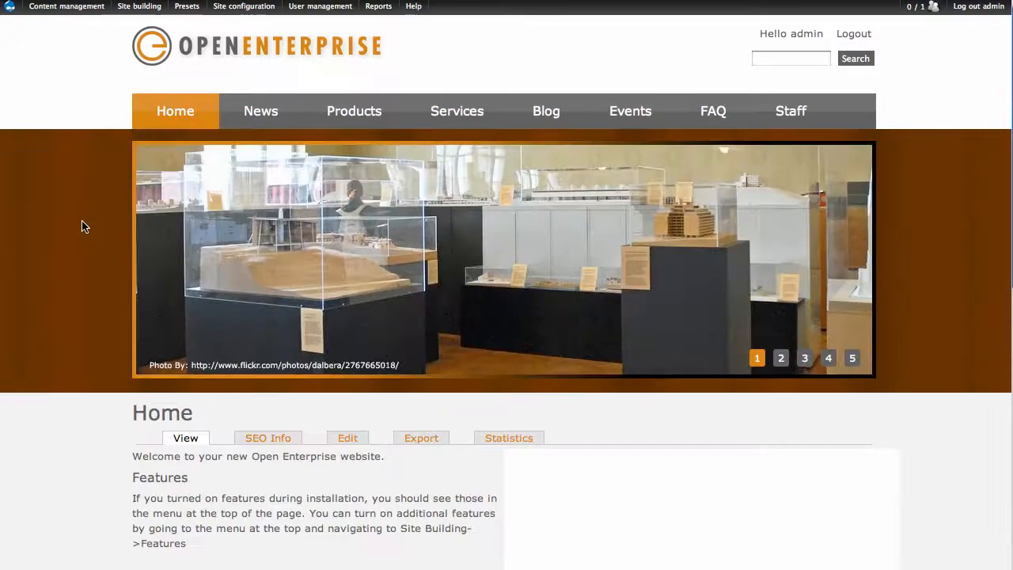
pyautogui.scroll(-3)
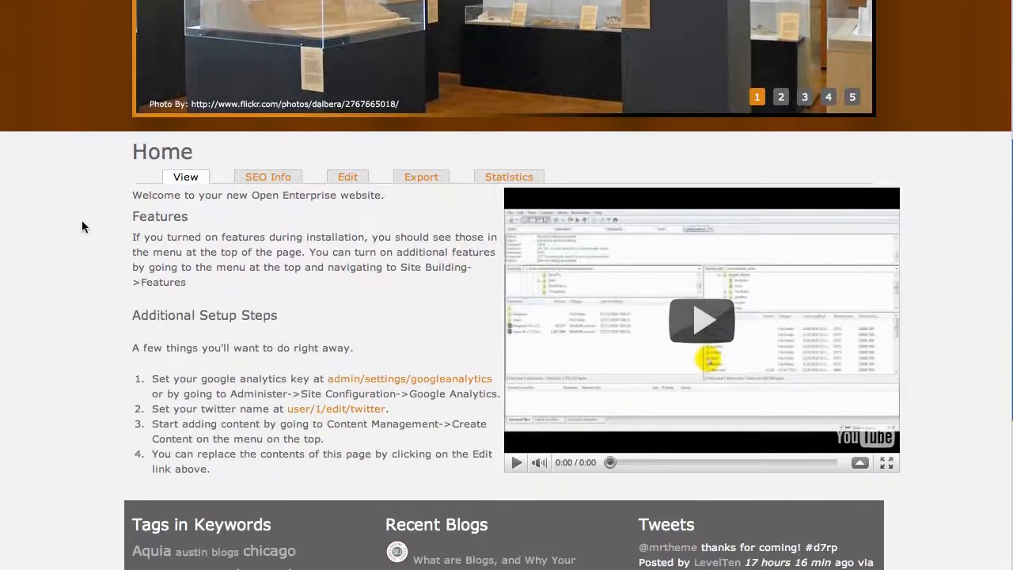
pyautogui.scroll(-3)
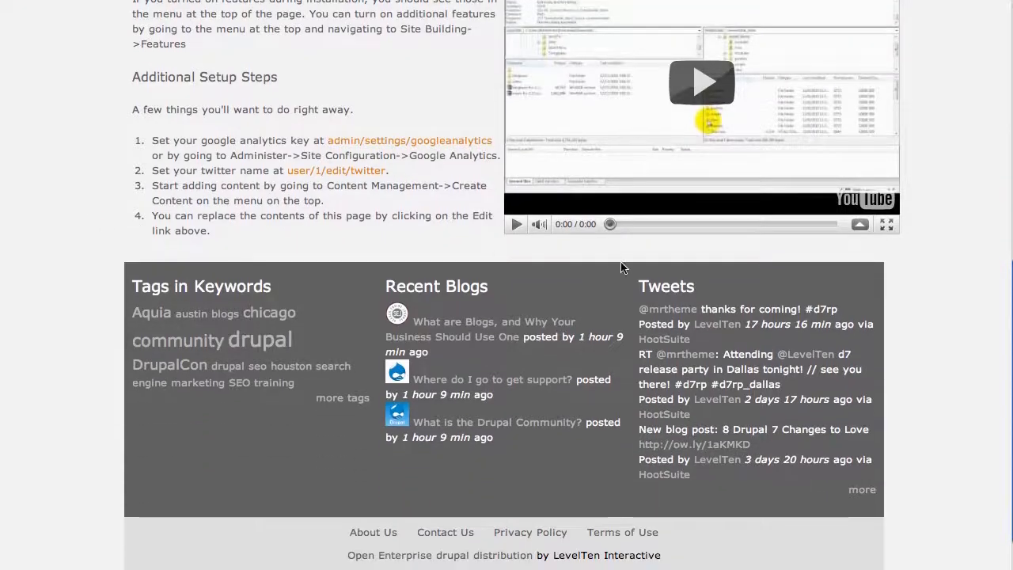
pyautogui.scroll(3)
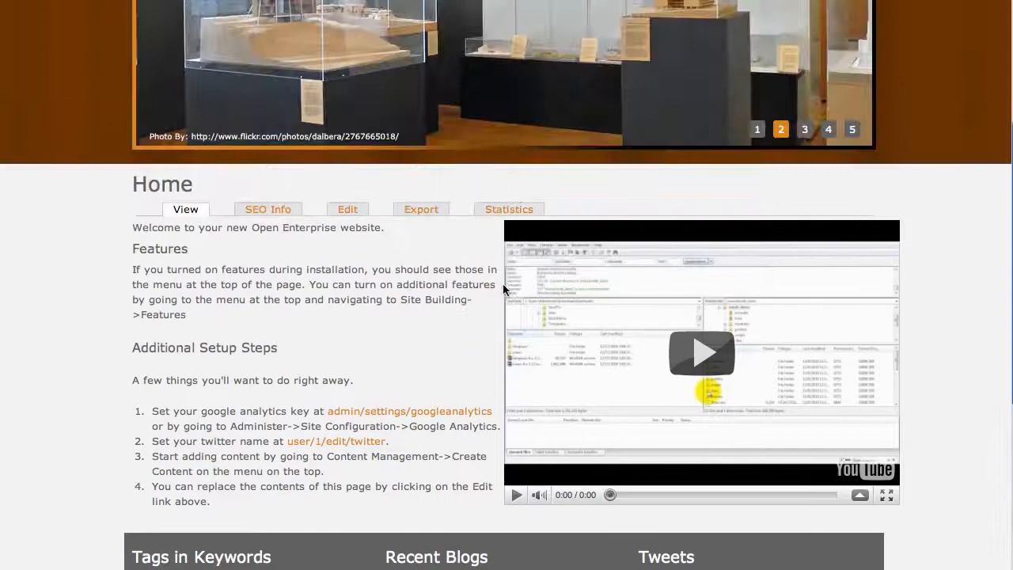
pyautogui.scroll(3)
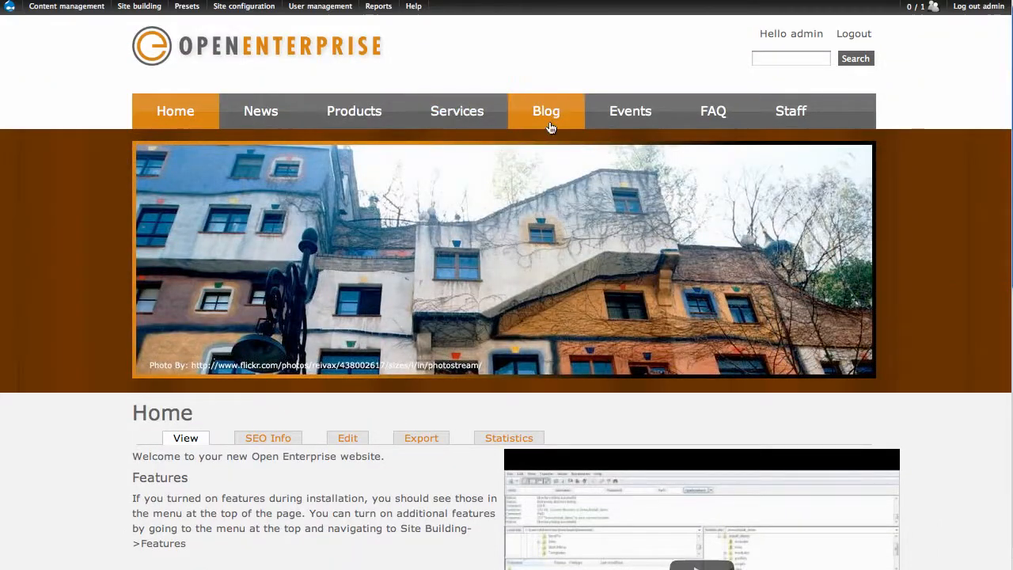
# Step: Show the Blog listing with posts such as My New Car!, then reach the content management options
pyautogui.click(546, 111)
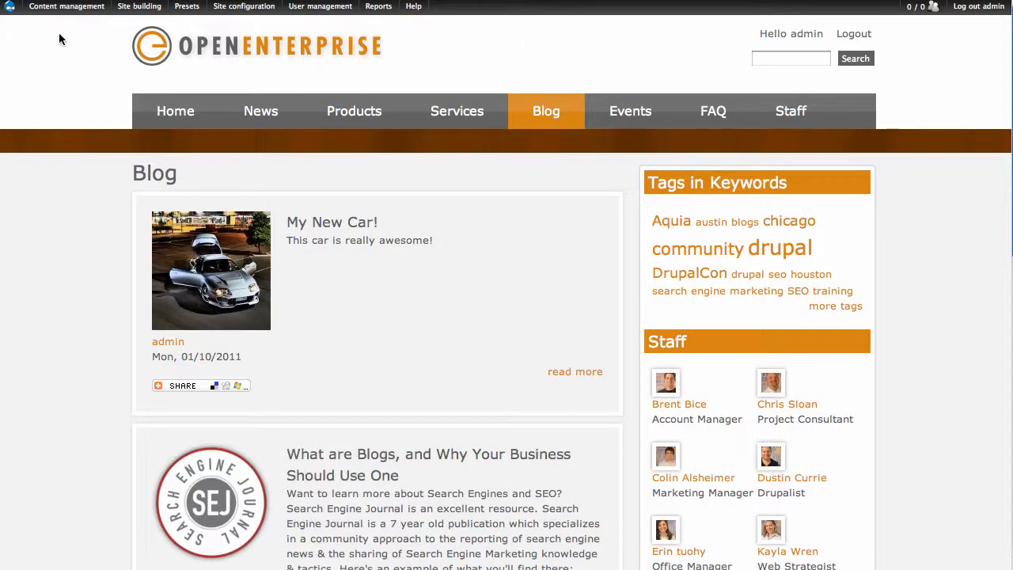
pyautogui.click(66, 6)
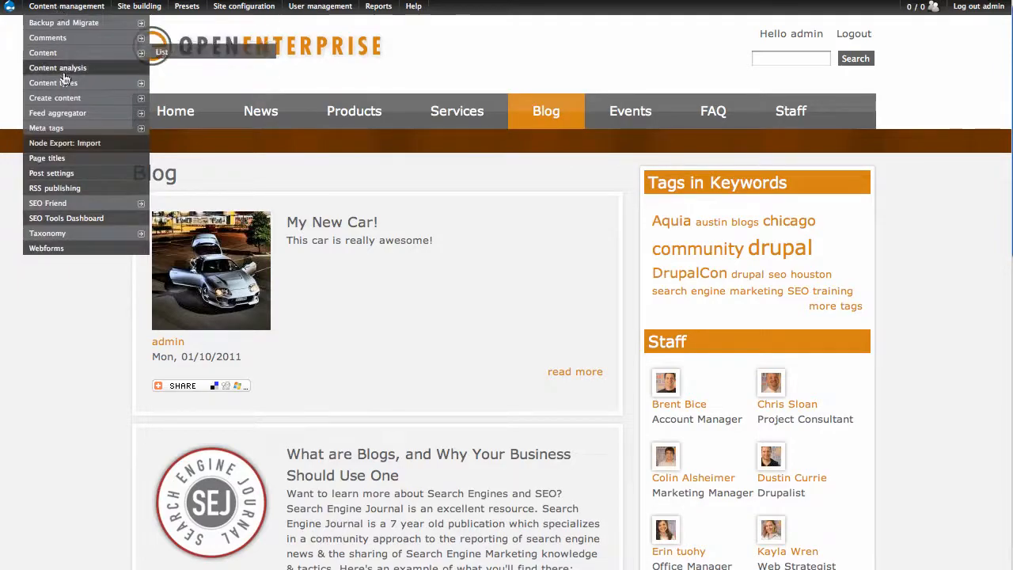
# Step: Start a News Article titled 'This is some big news!'
pyautogui.click(54, 98)
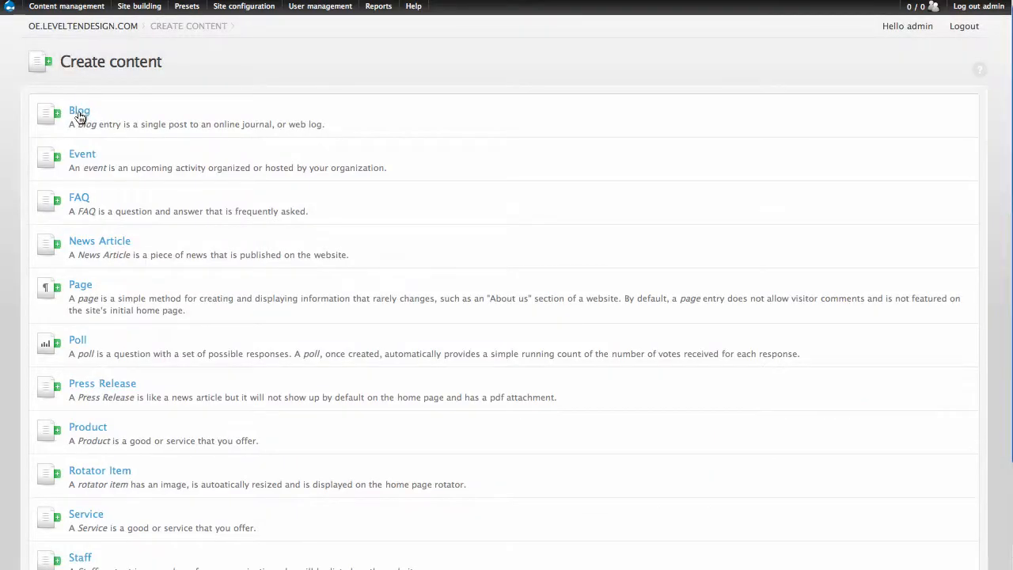
pyautogui.moveTo(93, 244)
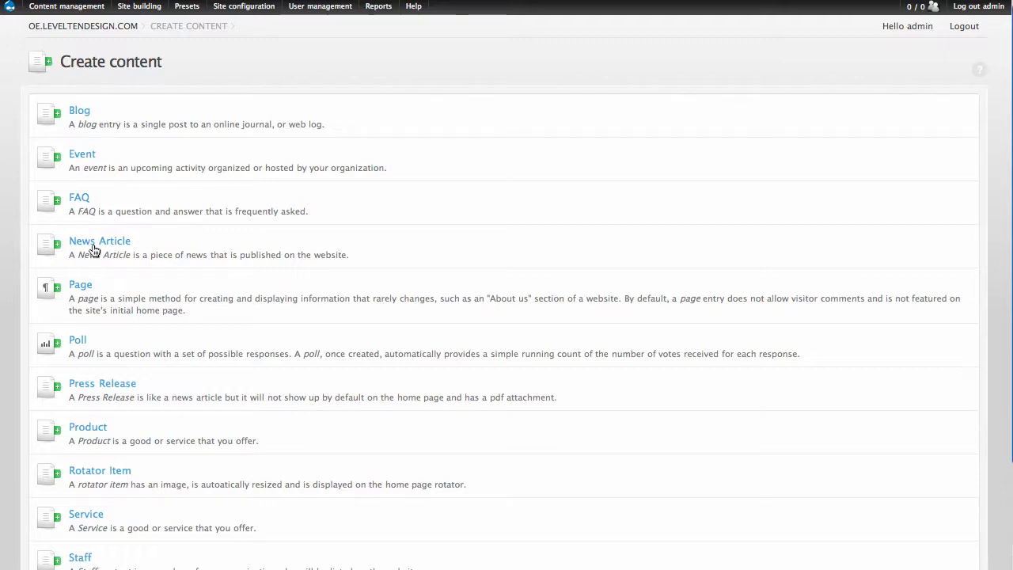
pyautogui.click(99, 241)
pyautogui.write('T')
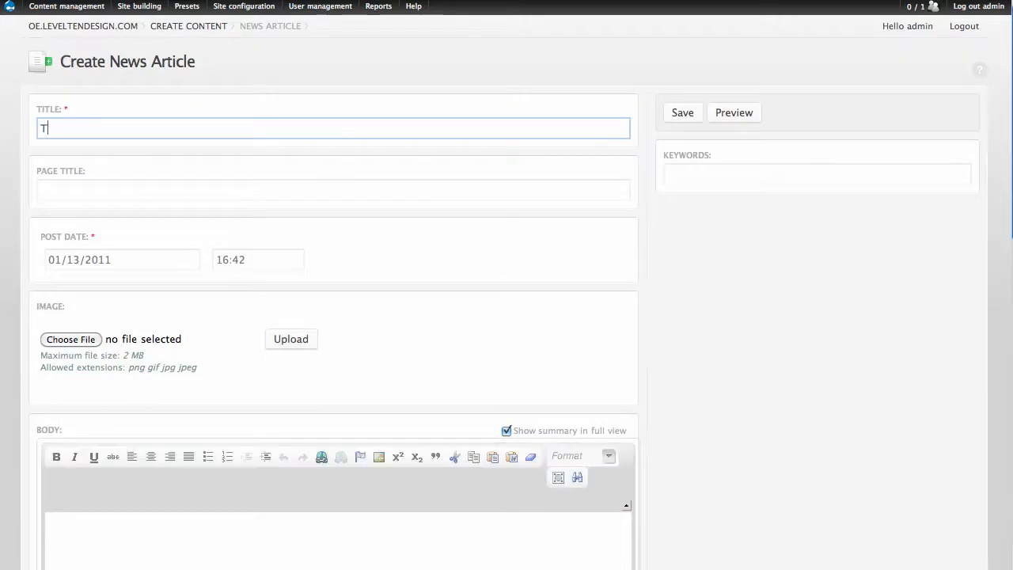
pyautogui.write('his is some big n')
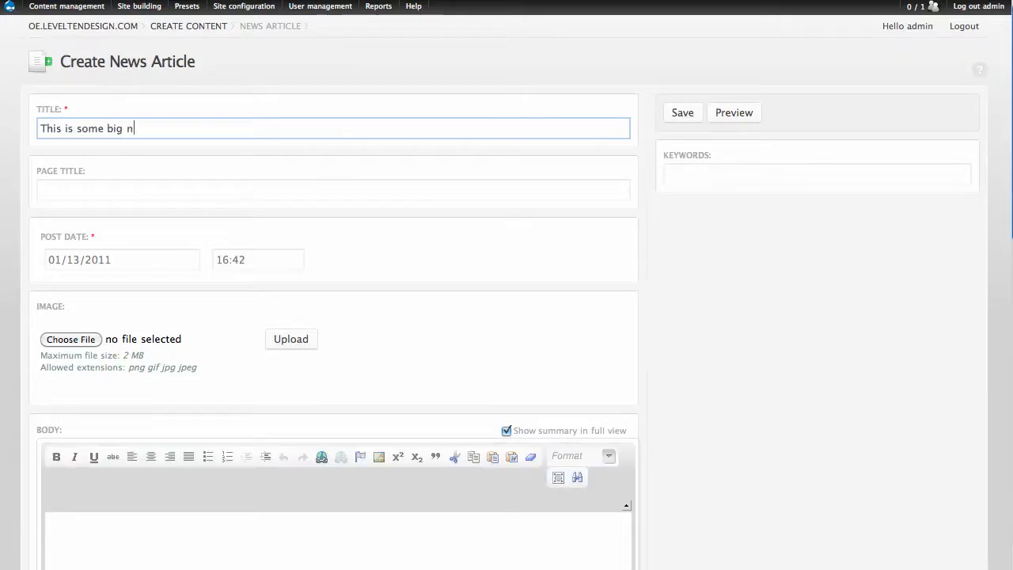
pyautogui.write('ews!')
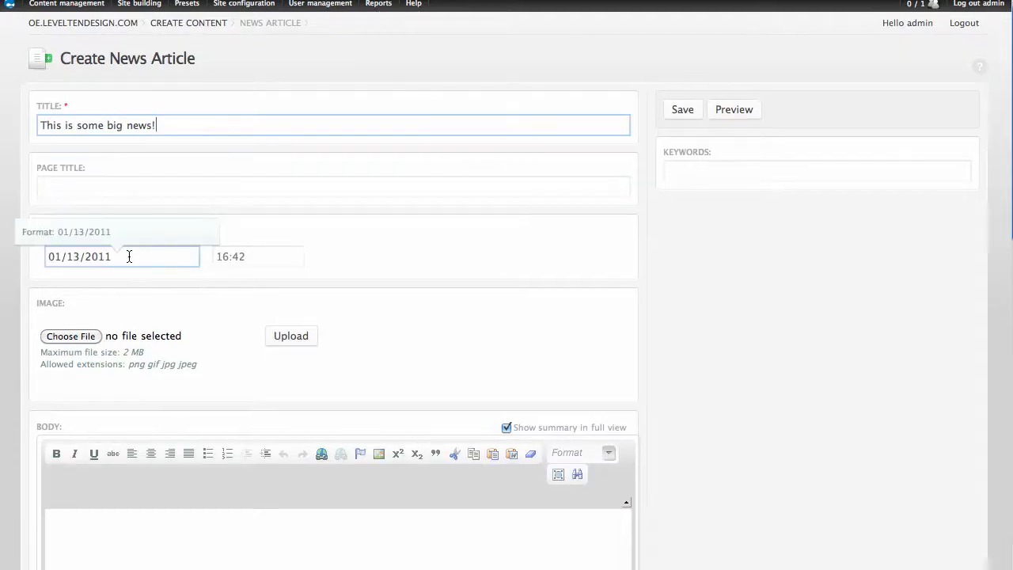
# Step: Format the body text with bold and save the new news article
pyautogui.scroll(-3)
pyautogui.write('It is SOO big I have to create things in bold and italics!')
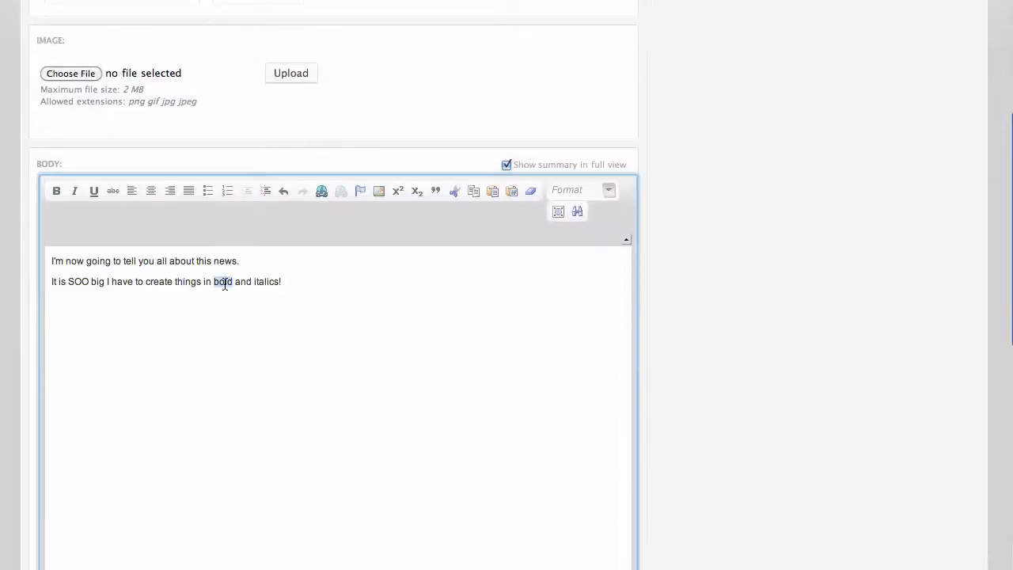
pyautogui.click(57, 190)
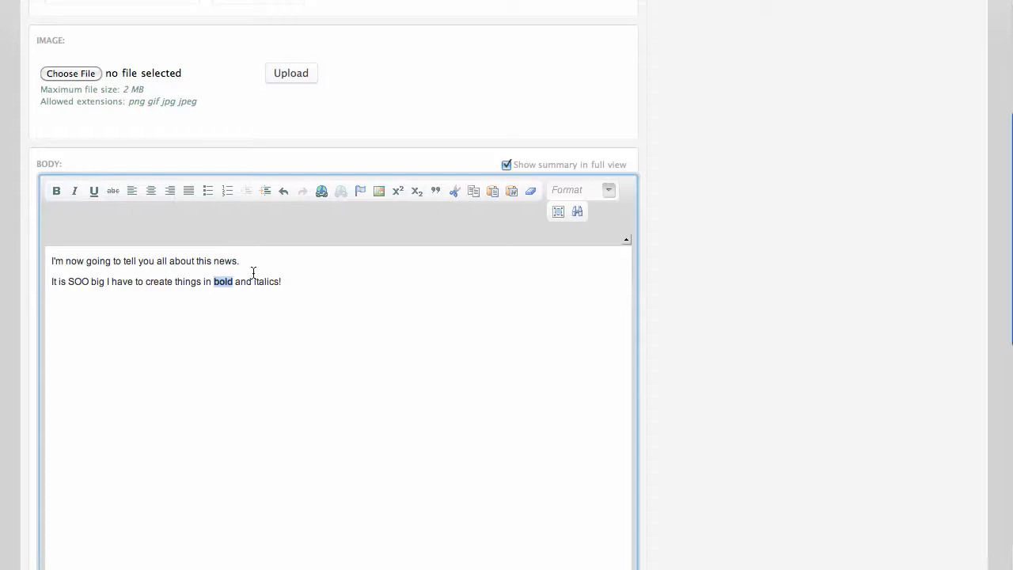
pyautogui.click(74, 190)
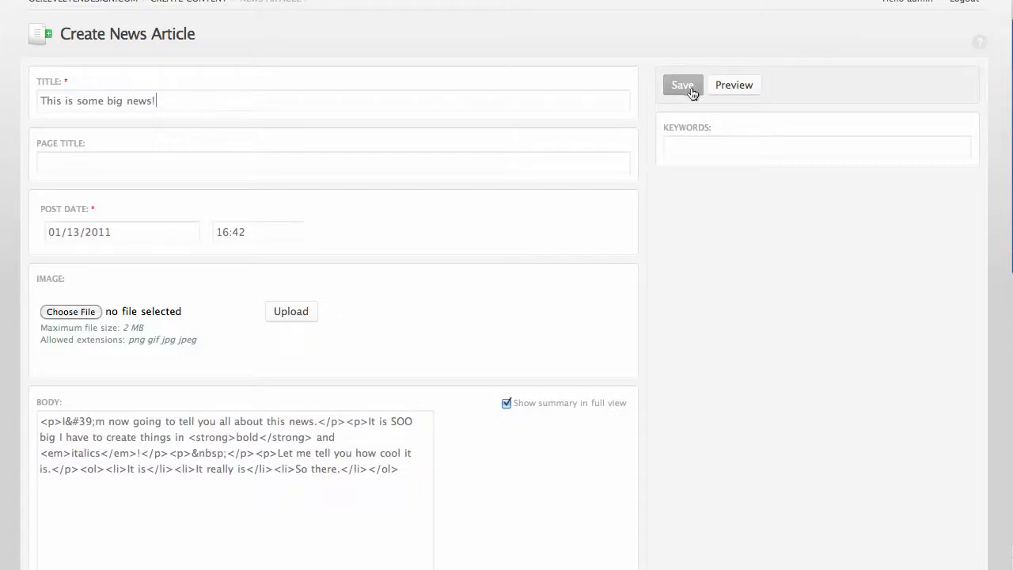
pyautogui.moveTo(684, 263)
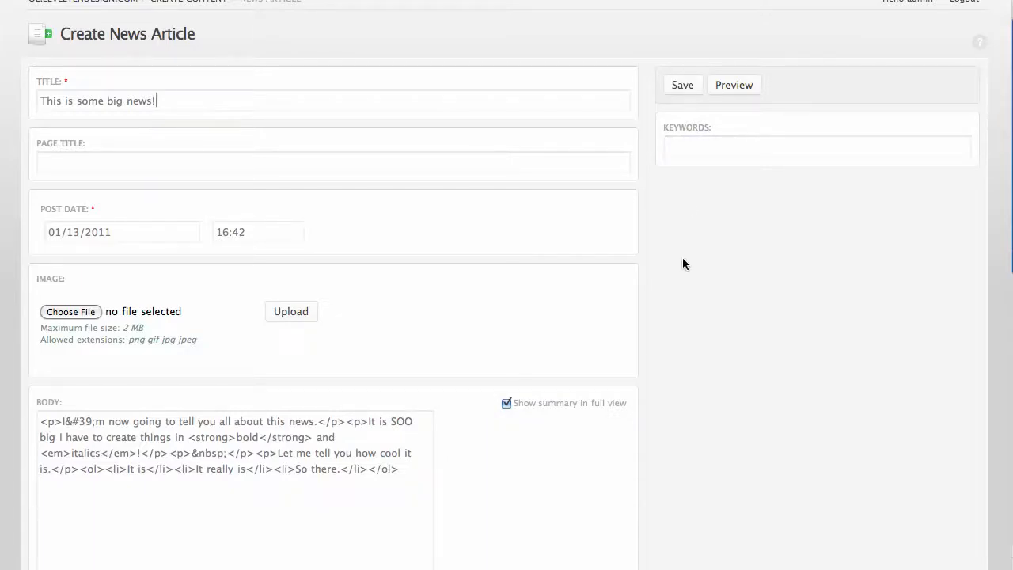
pyautogui.click(682, 86)
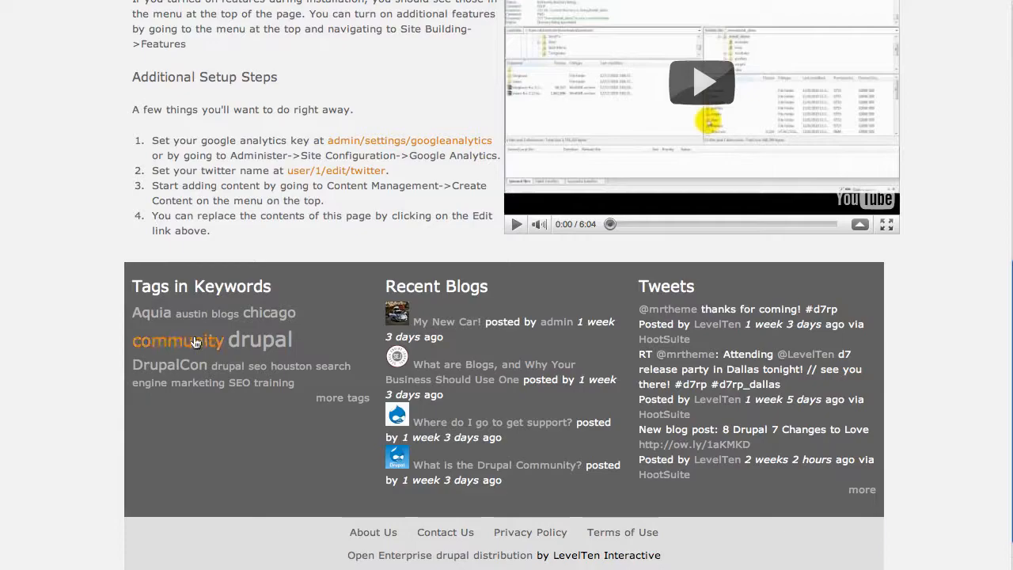
# Step: View posts tagged community, then the News listing with the new article first
pyautogui.click(177, 339)
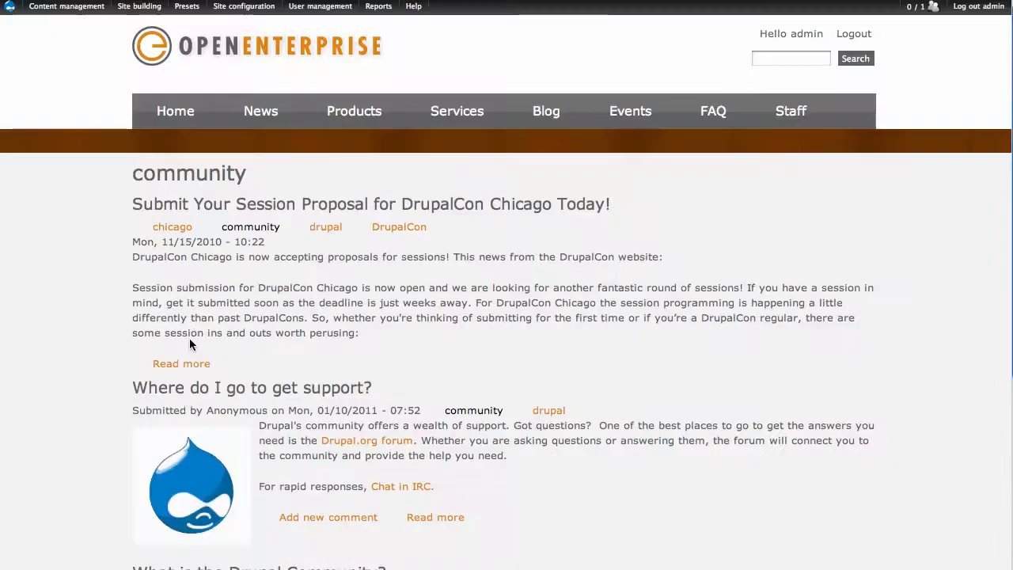
pyautogui.moveTo(259, 111)
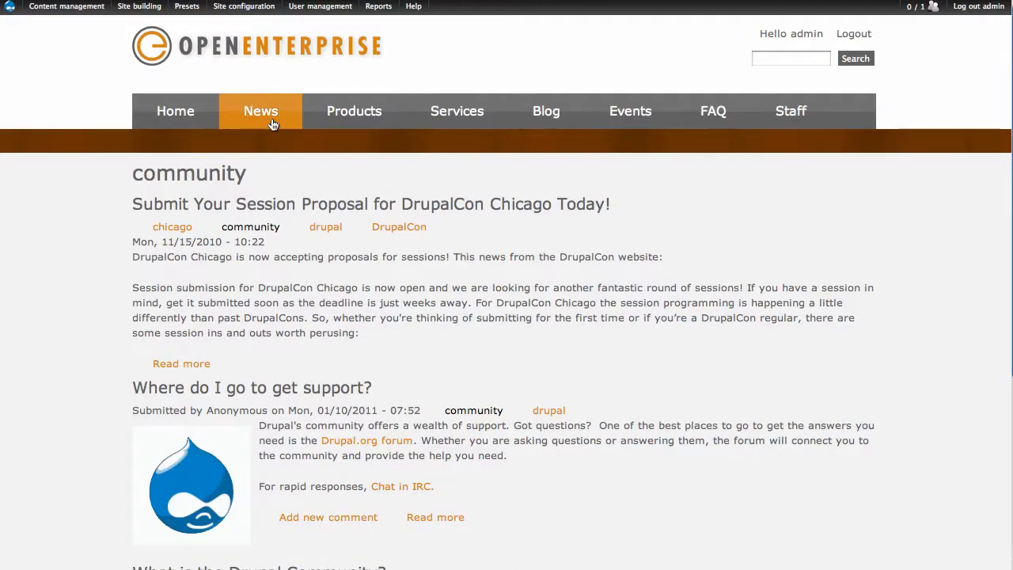
pyautogui.click(260, 110)
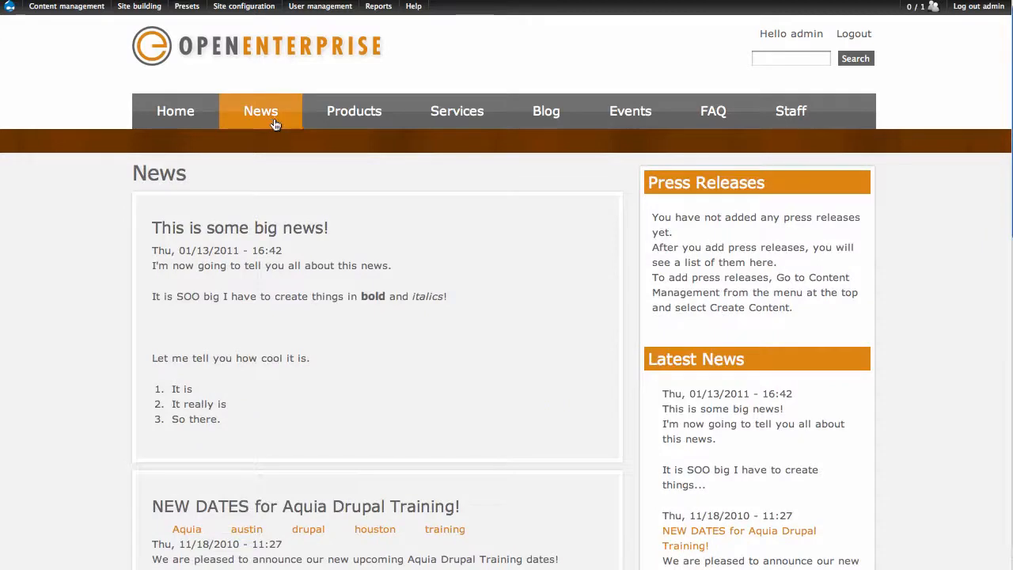
pyautogui.moveTo(546, 110)
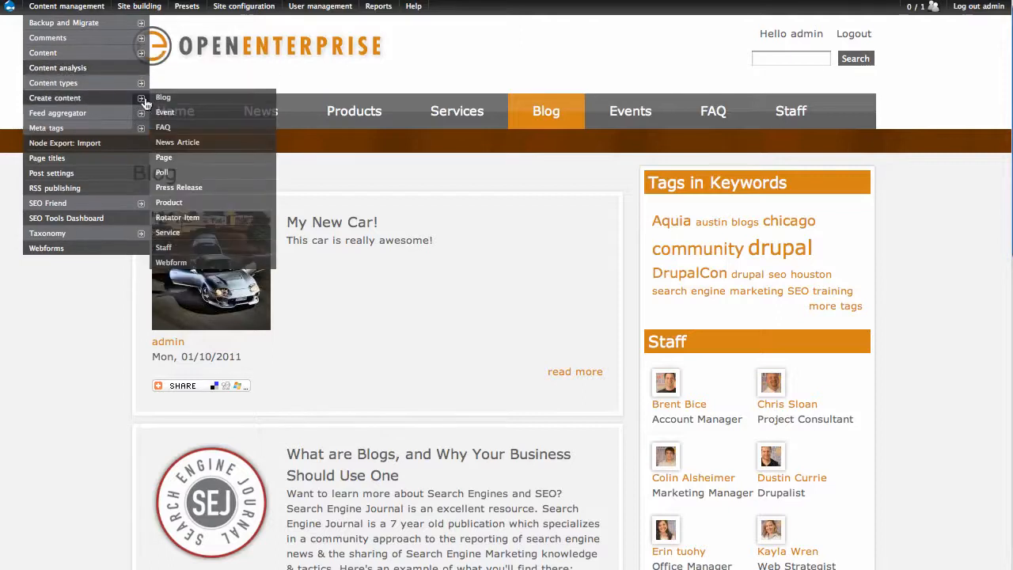
pyautogui.moveTo(178, 142)
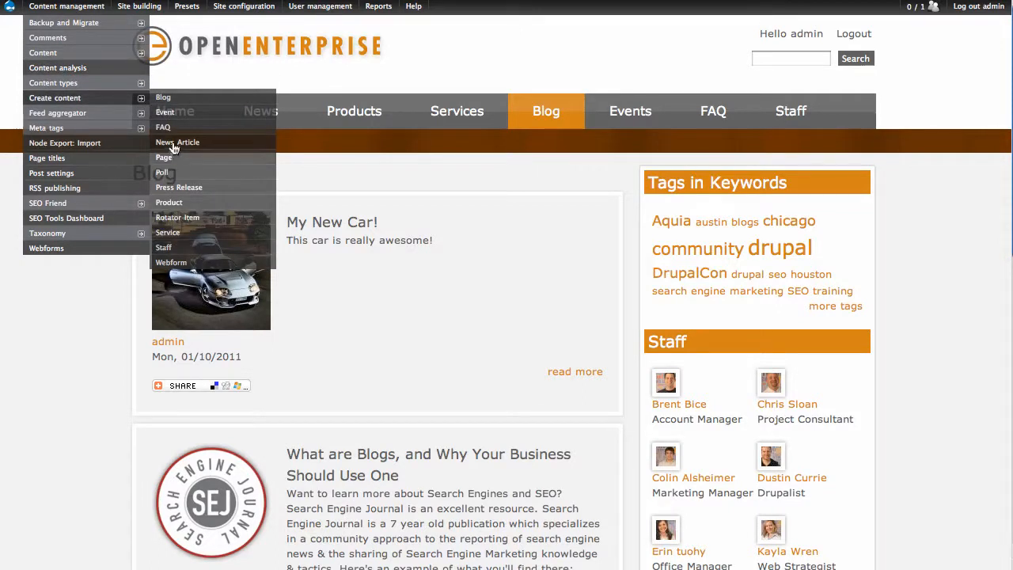
# Step: Briefly start another news article and its date picker, then switch to a blank Create Blog form
pyautogui.click(178, 142)
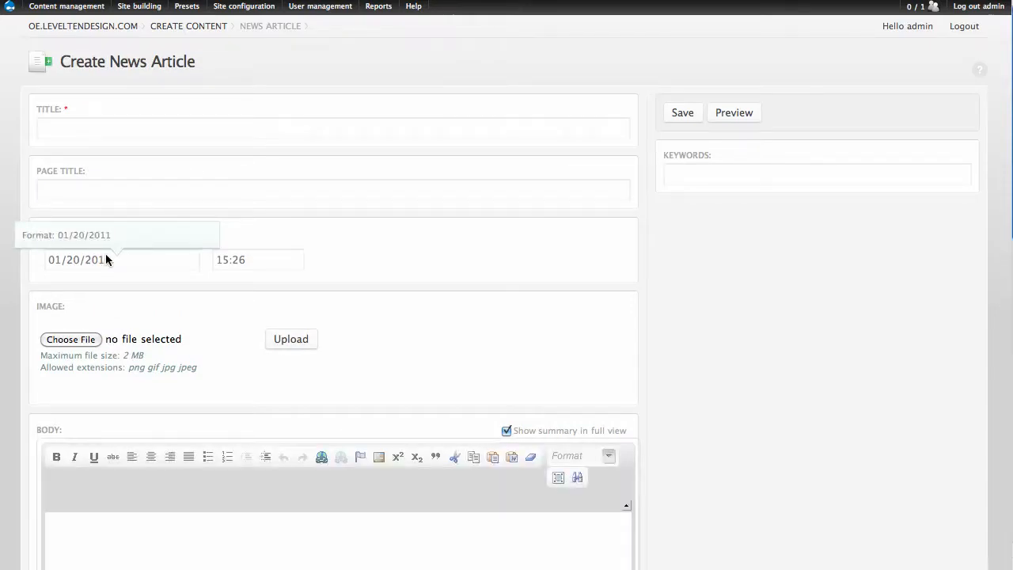
pyautogui.click(121, 260)
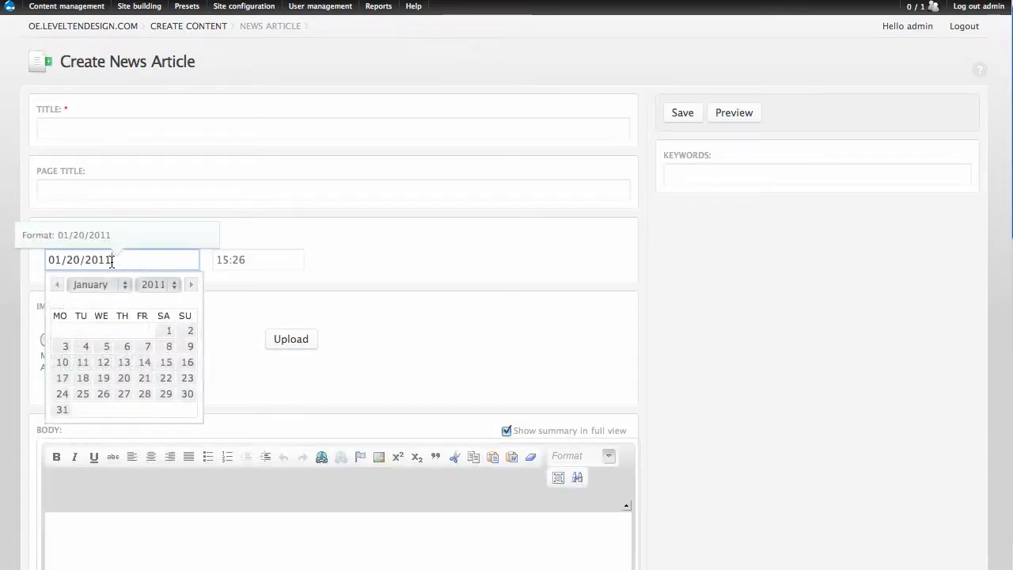
pyautogui.click(67, 6)
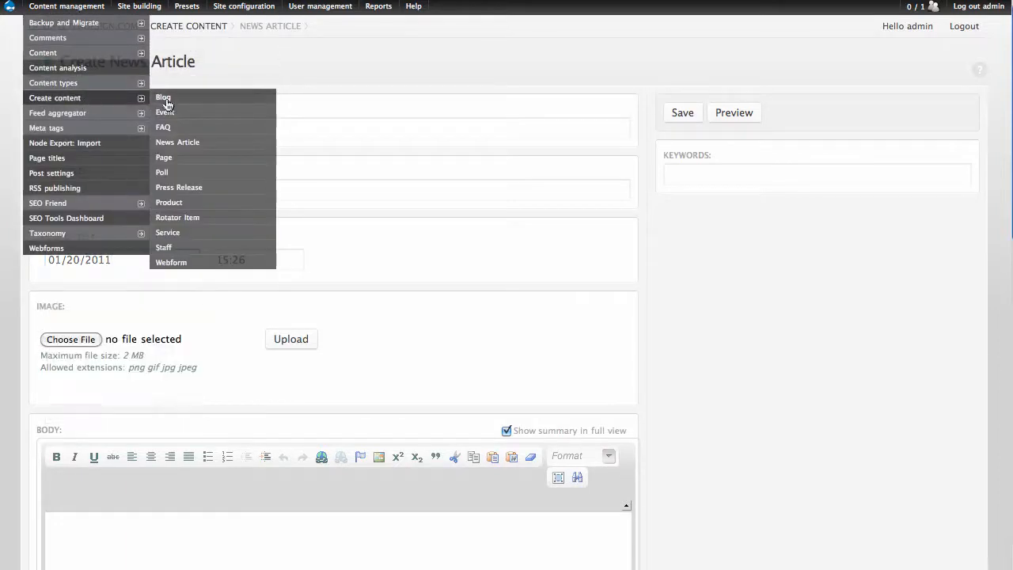
pyautogui.click(163, 98)
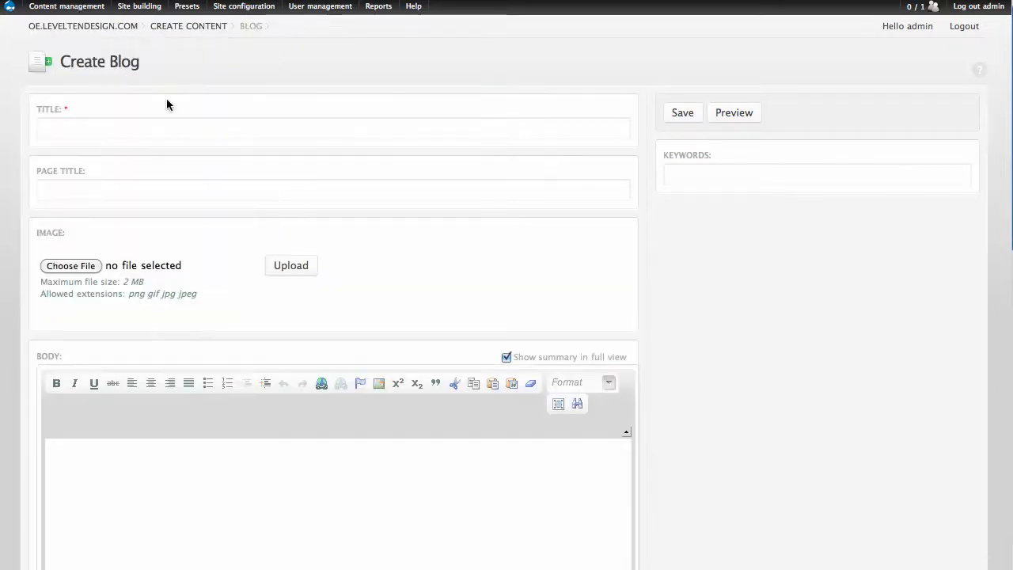
# Step: Create an event named New Event dated January 28, 2011, save it and show it on the Events calendar
pyautogui.click(67, 6)
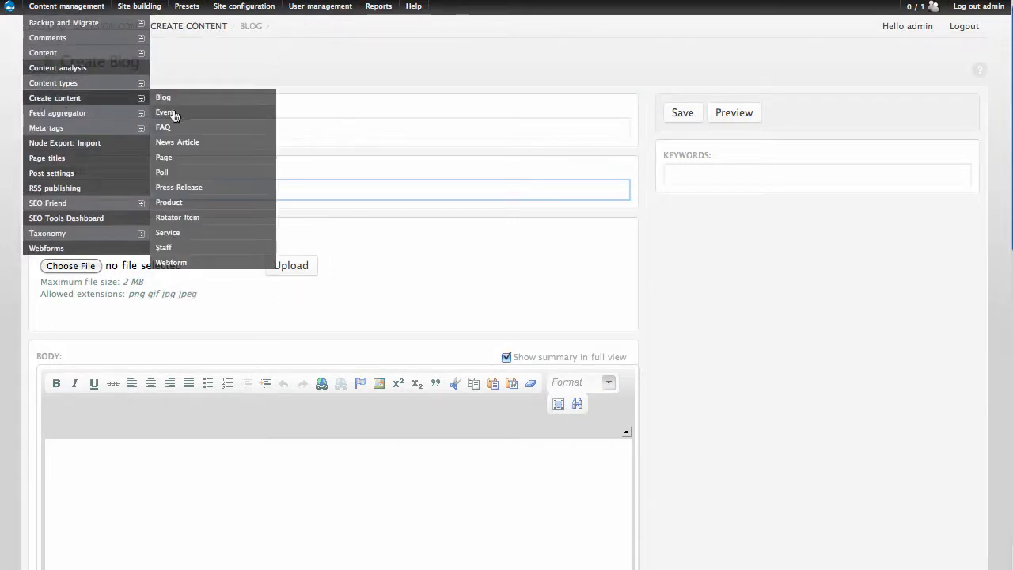
pyautogui.click(165, 110)
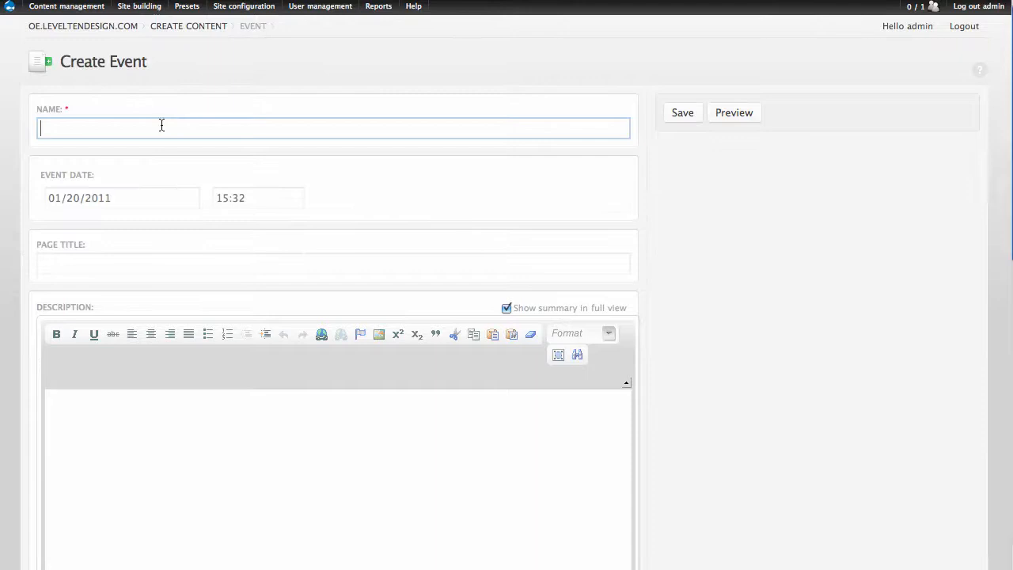
pyautogui.write('New Event')
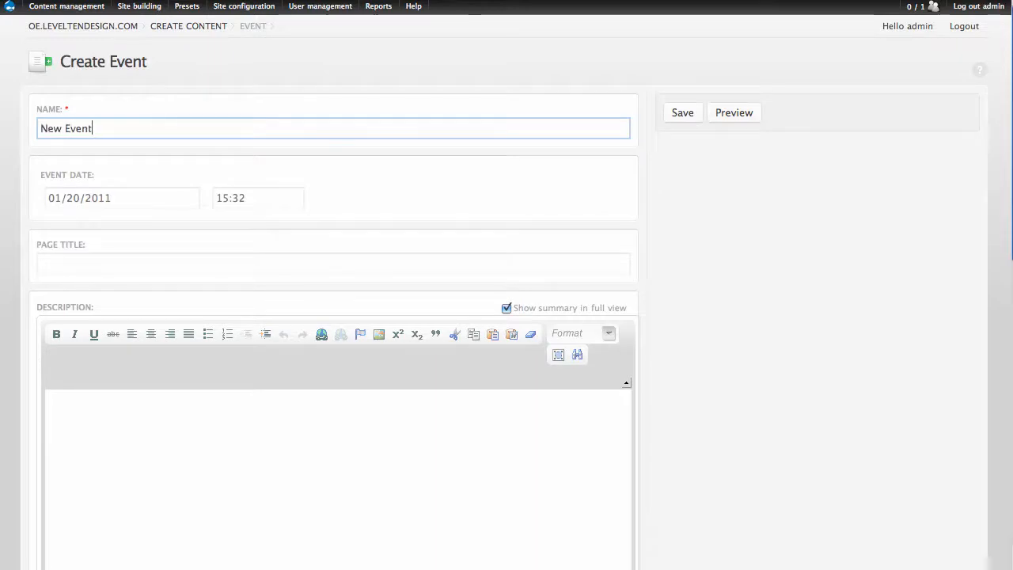
pyautogui.click(119, 198)
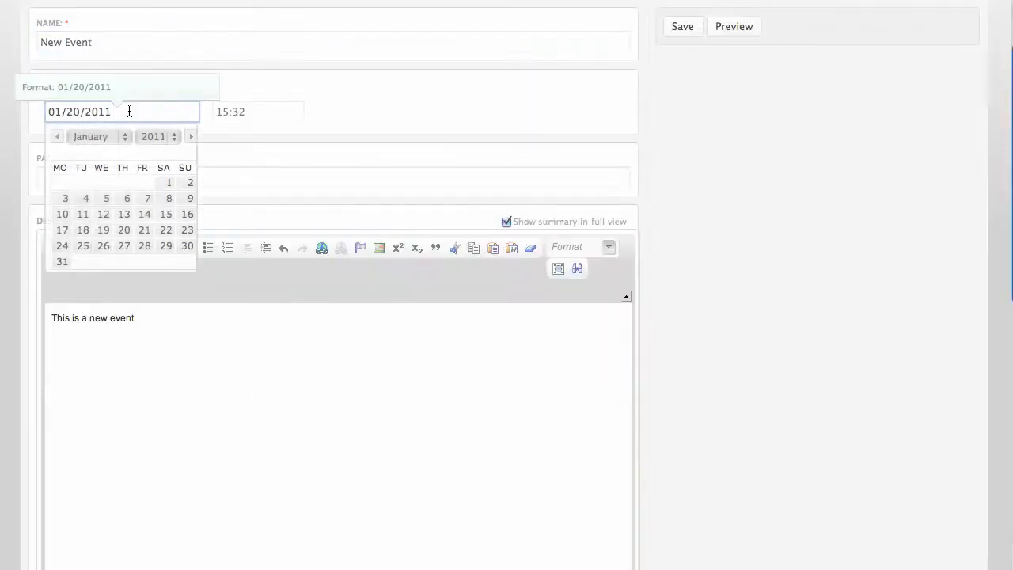
pyautogui.click(144, 245)
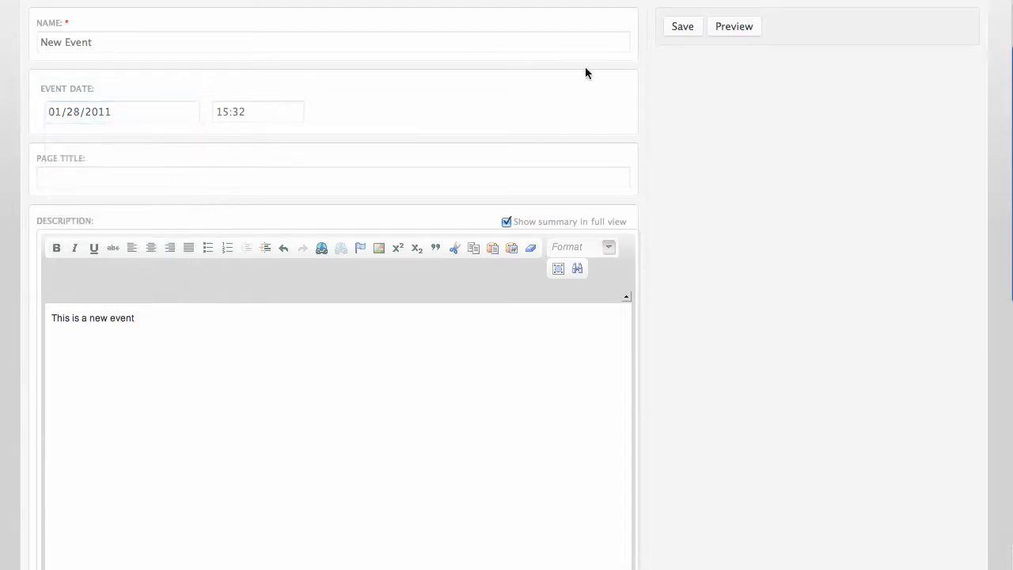
pyautogui.click(681, 26)
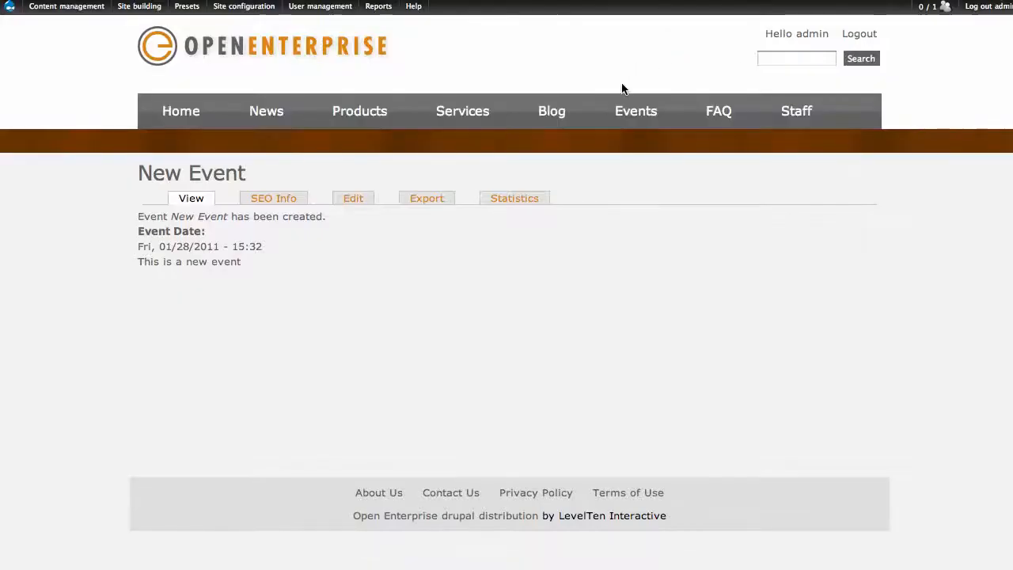
pyautogui.click(636, 111)
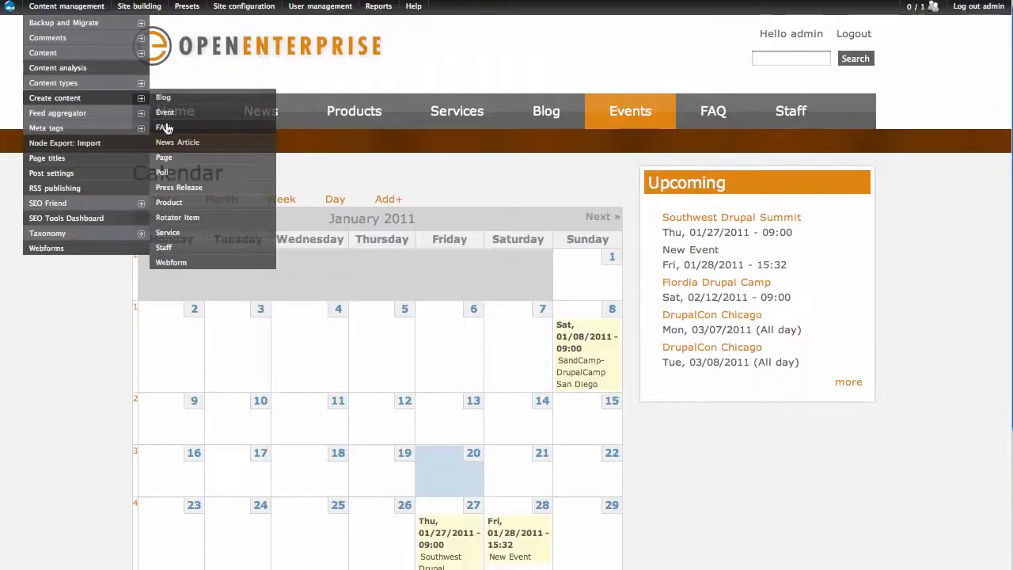
# Step: Create and save the 'New Question' FAQ, view it on the FAQ page, then visit Staff and Home
pyautogui.click(161, 127)
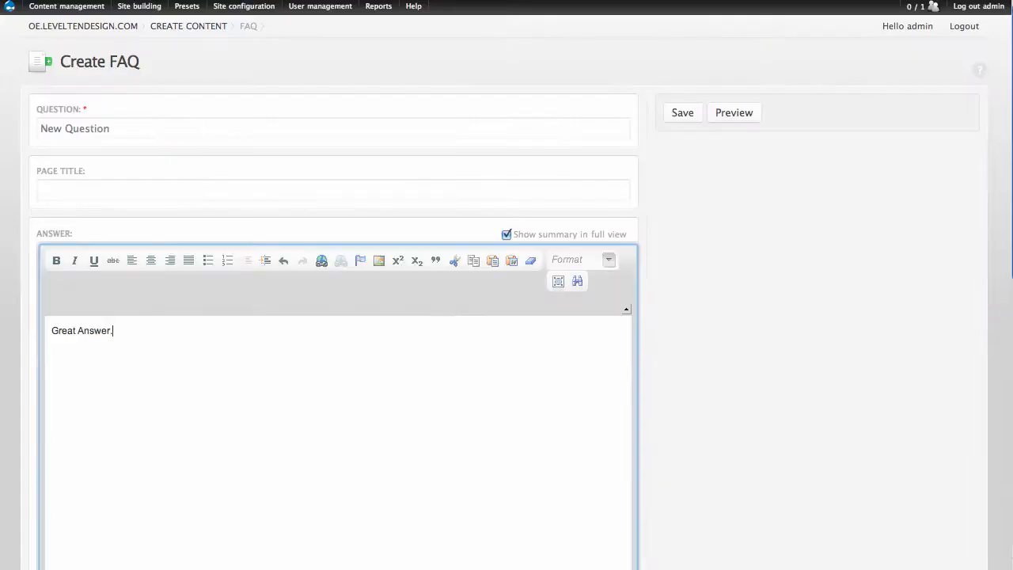
pyautogui.click(682, 112)
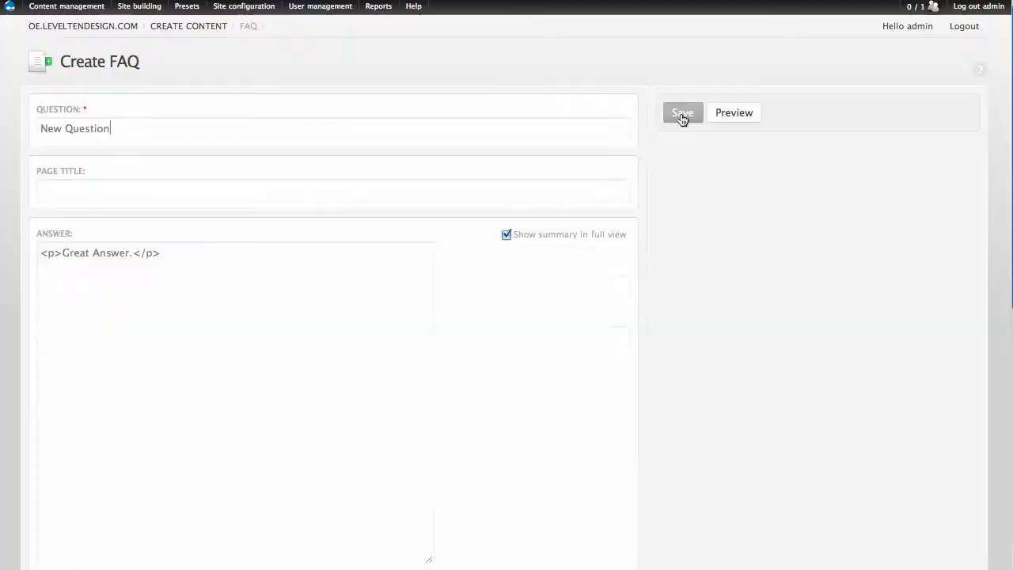
pyautogui.click(681, 113)
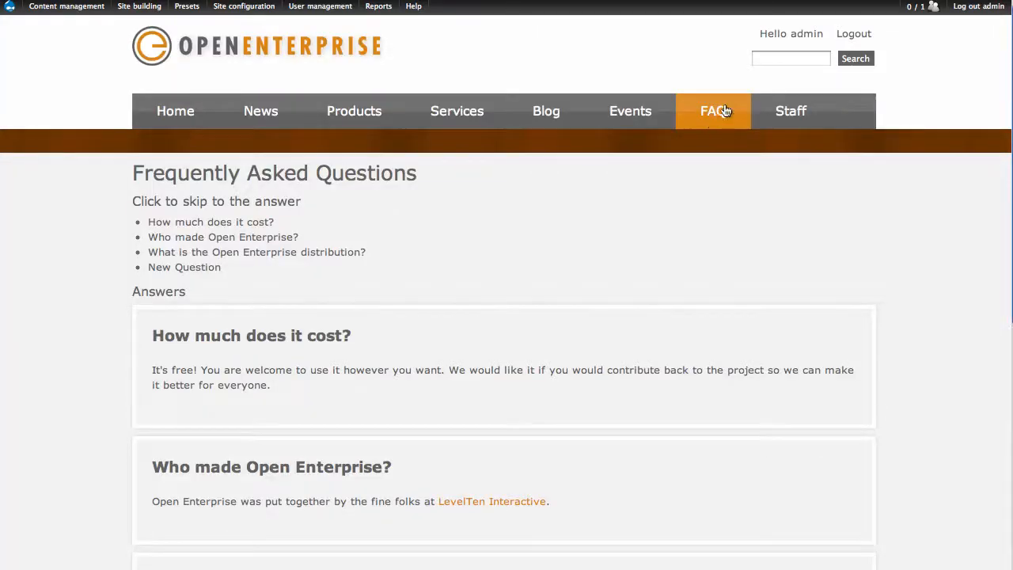
pyautogui.click(790, 110)
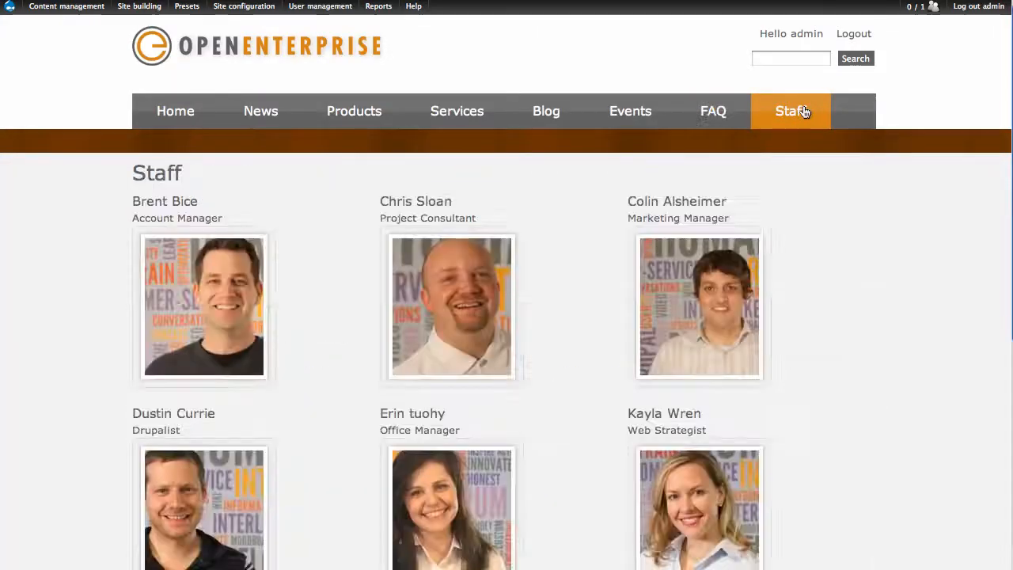
pyautogui.moveTo(317, 63)
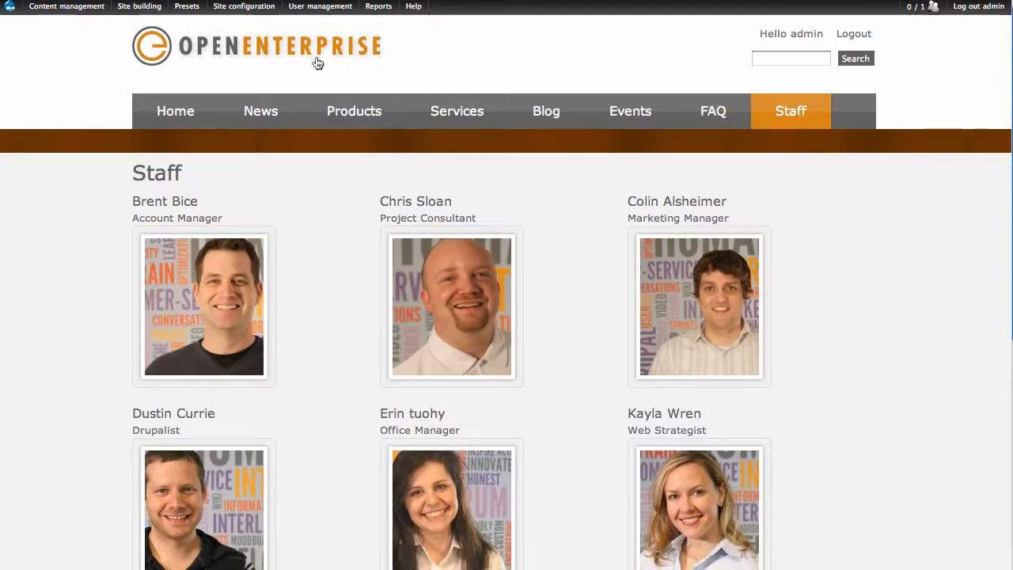
pyautogui.click(174, 111)
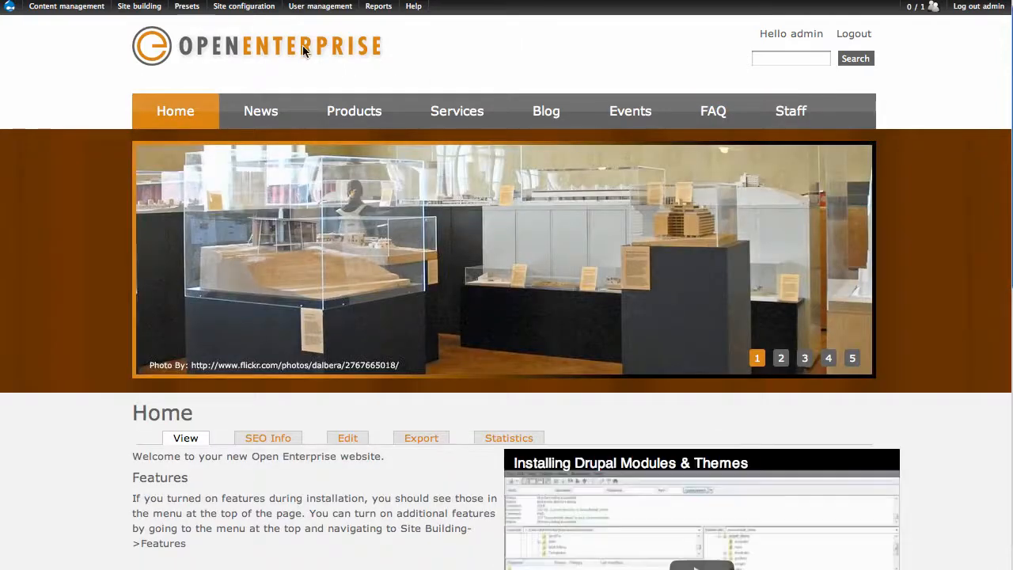
pyautogui.moveTo(304, 49)
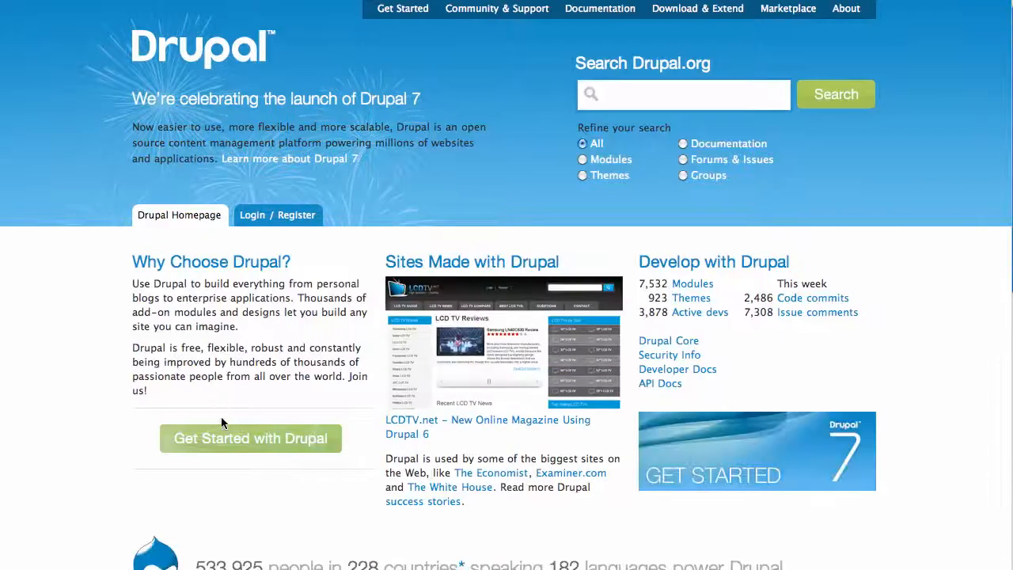
# Step: Go to the Get Started with Drupal page and scroll through its steps
pyautogui.click(250, 437)
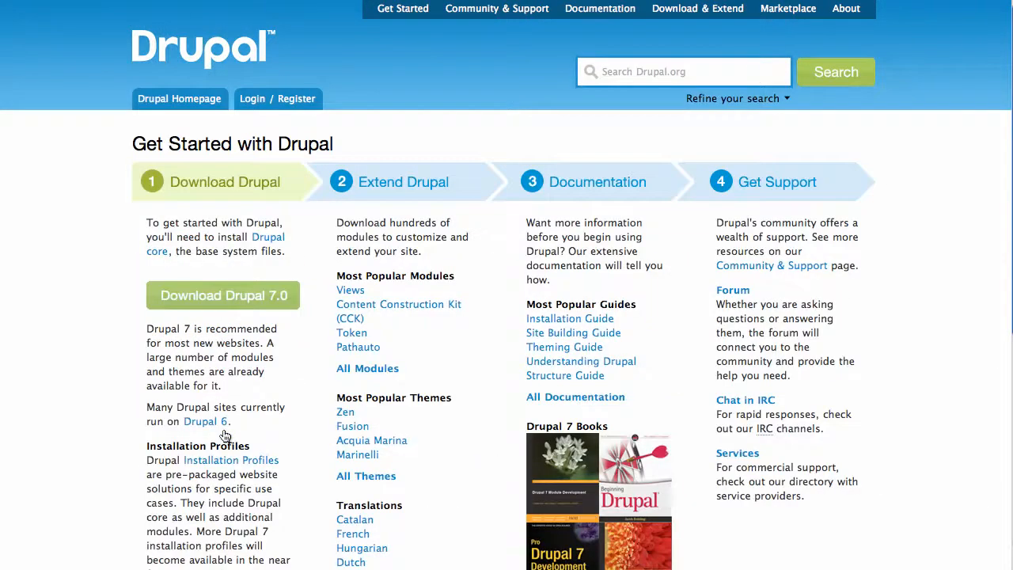
pyautogui.scroll(-3)
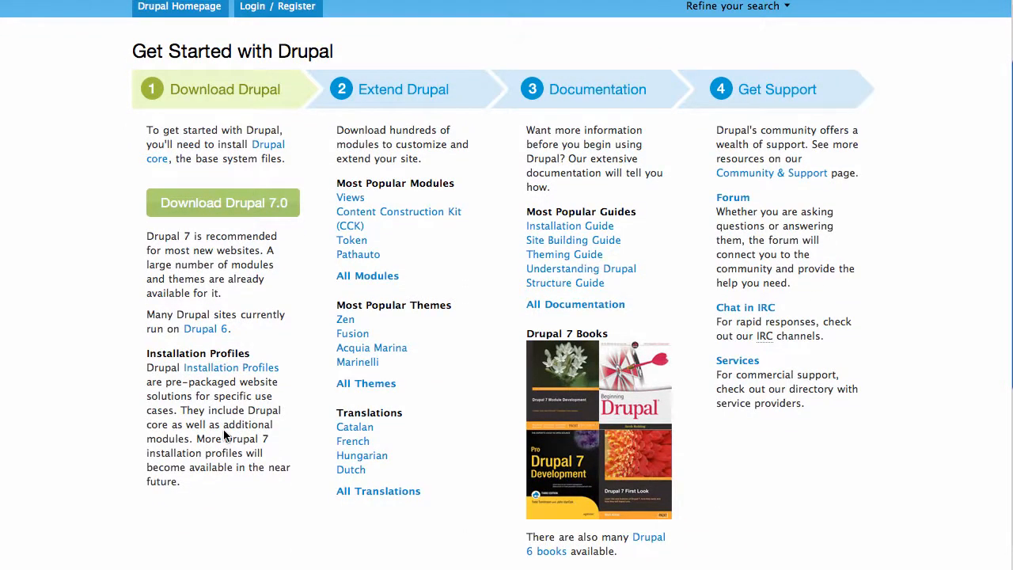
pyautogui.moveTo(138, 436)
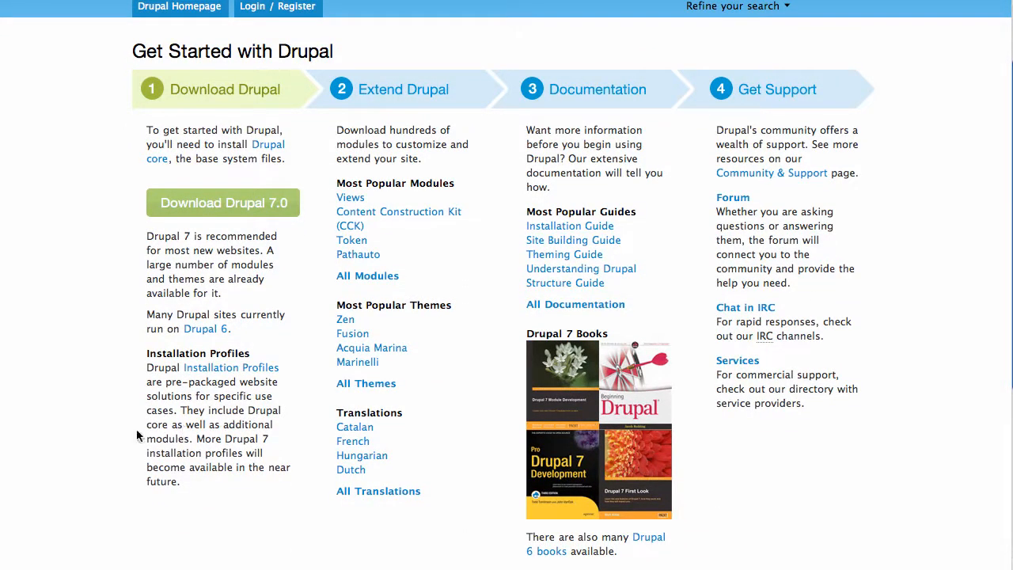